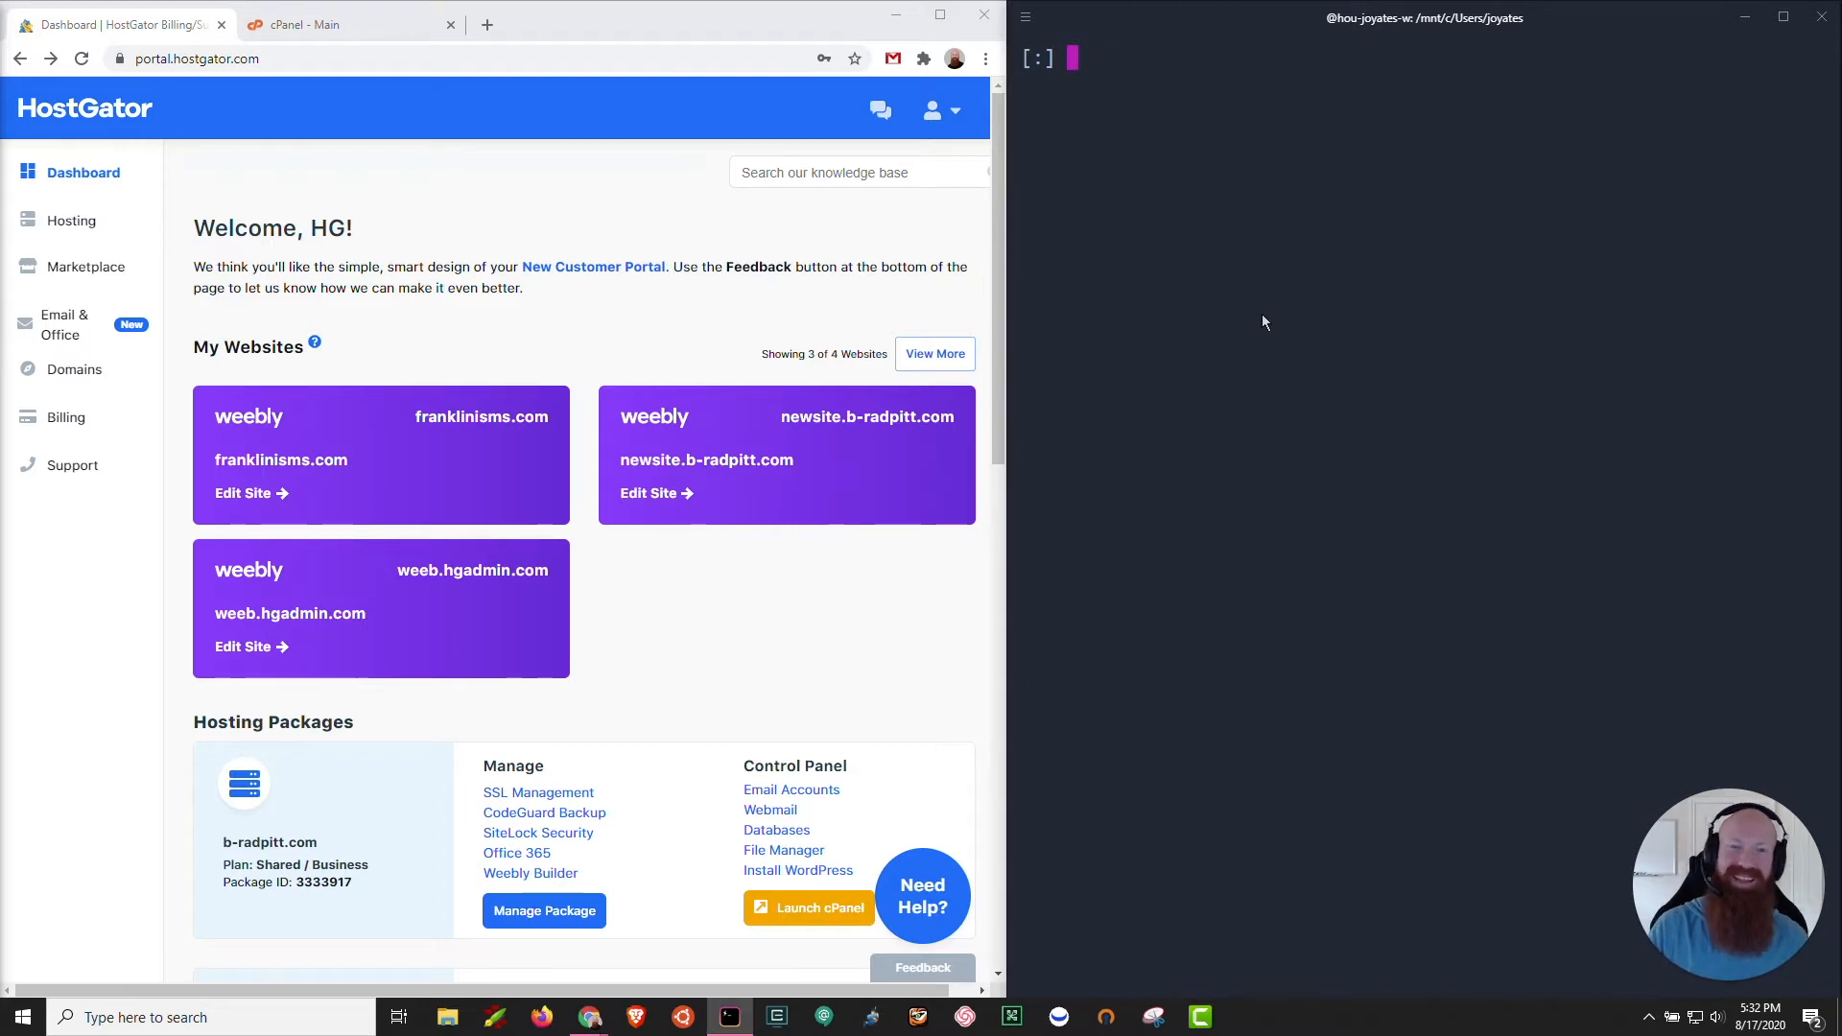
pyautogui.moveTo(1278, 333)
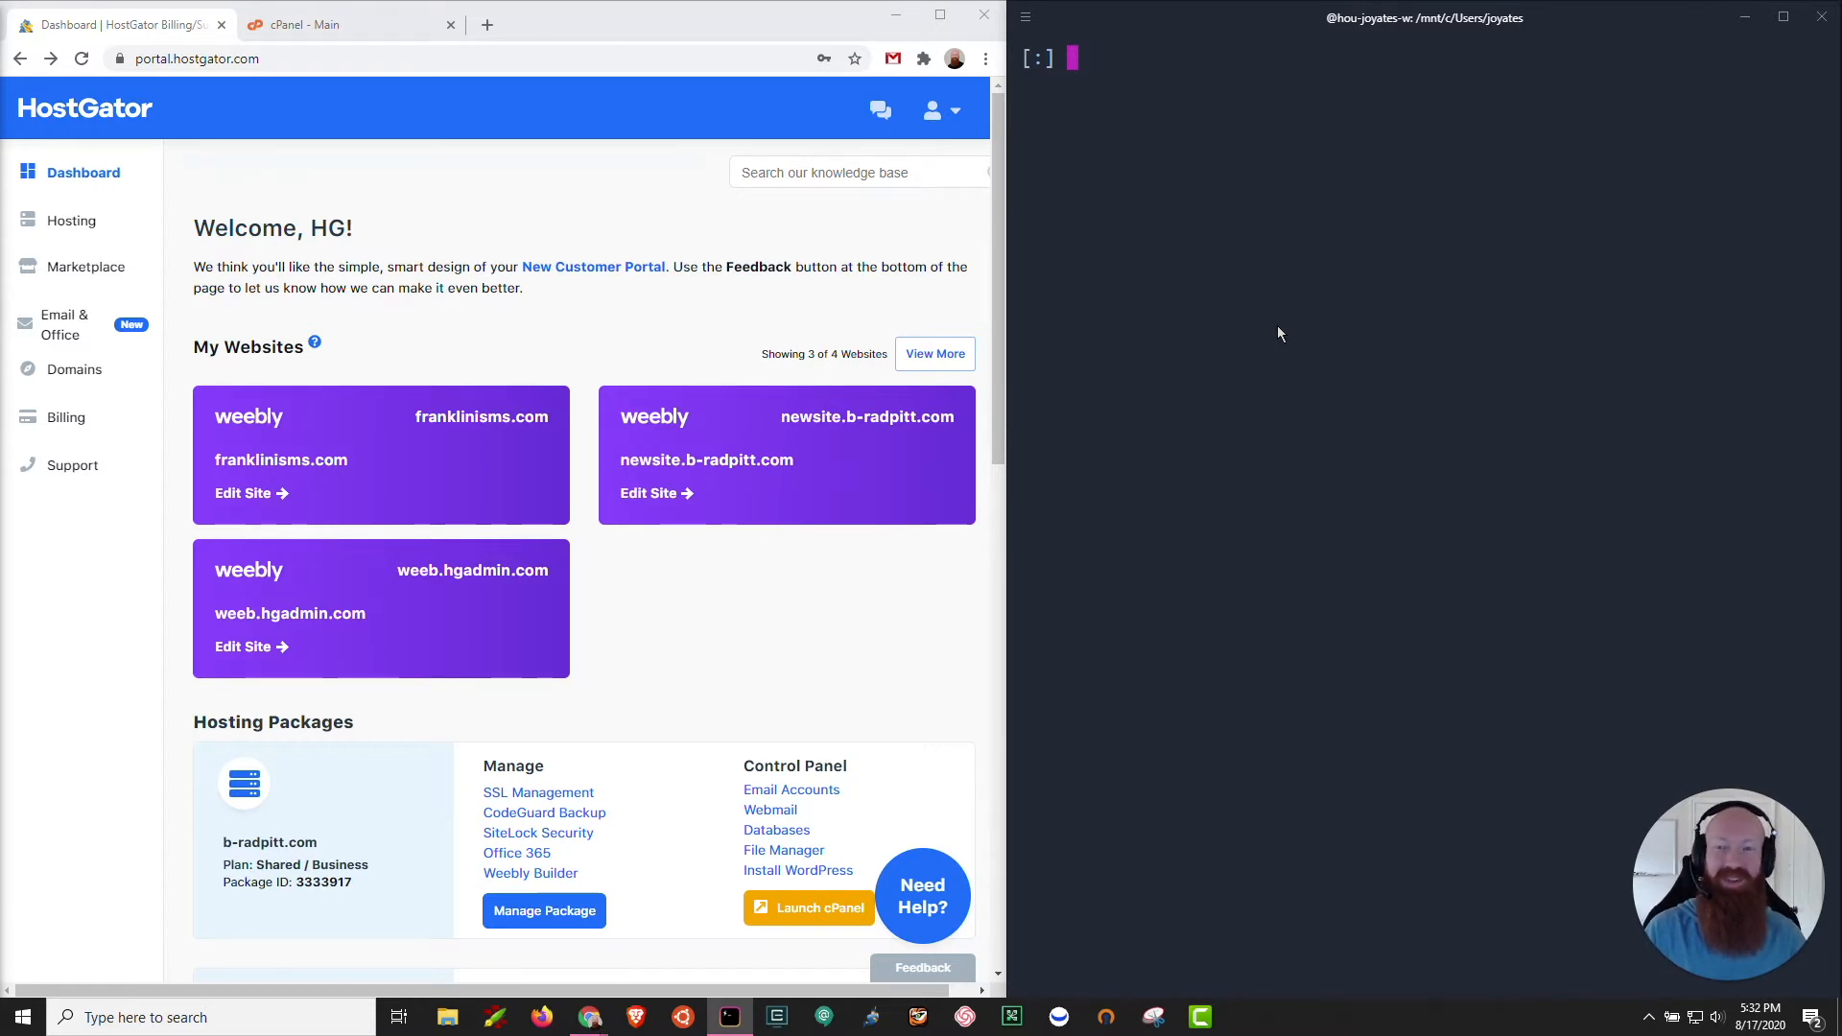
pyautogui.moveTo(478, 243)
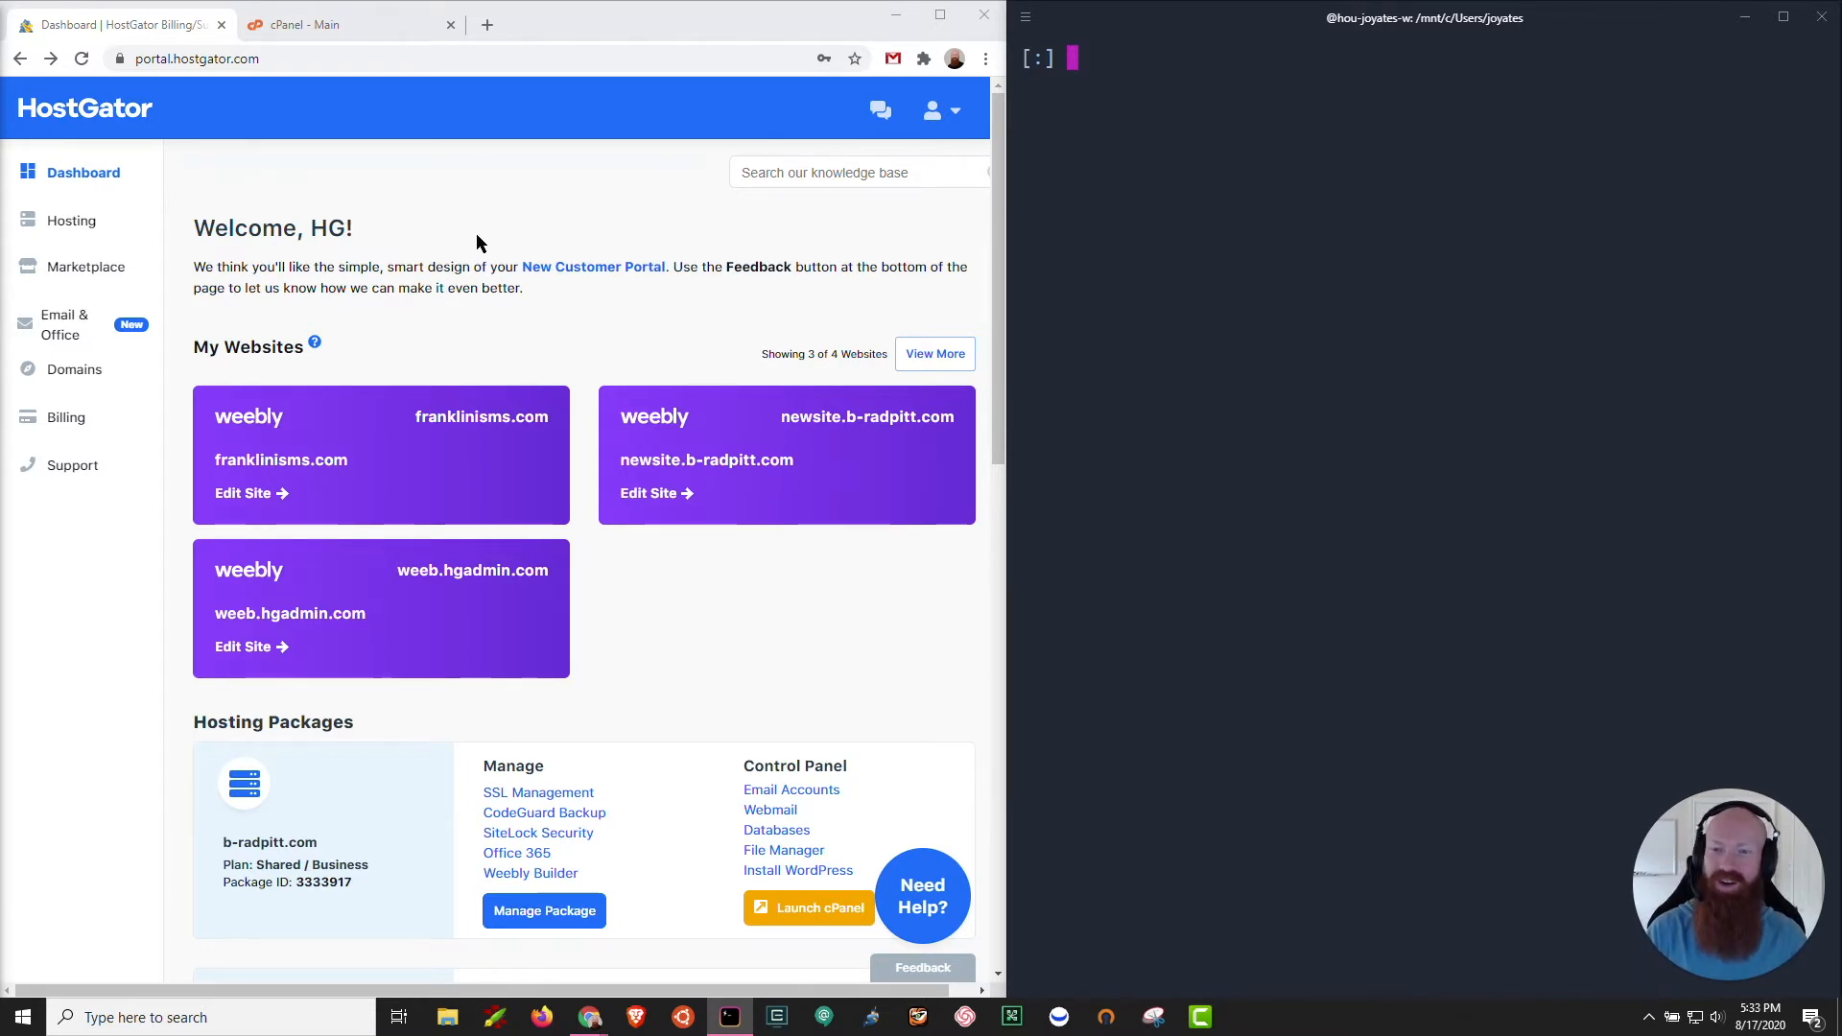
pyautogui.moveTo(607, 703)
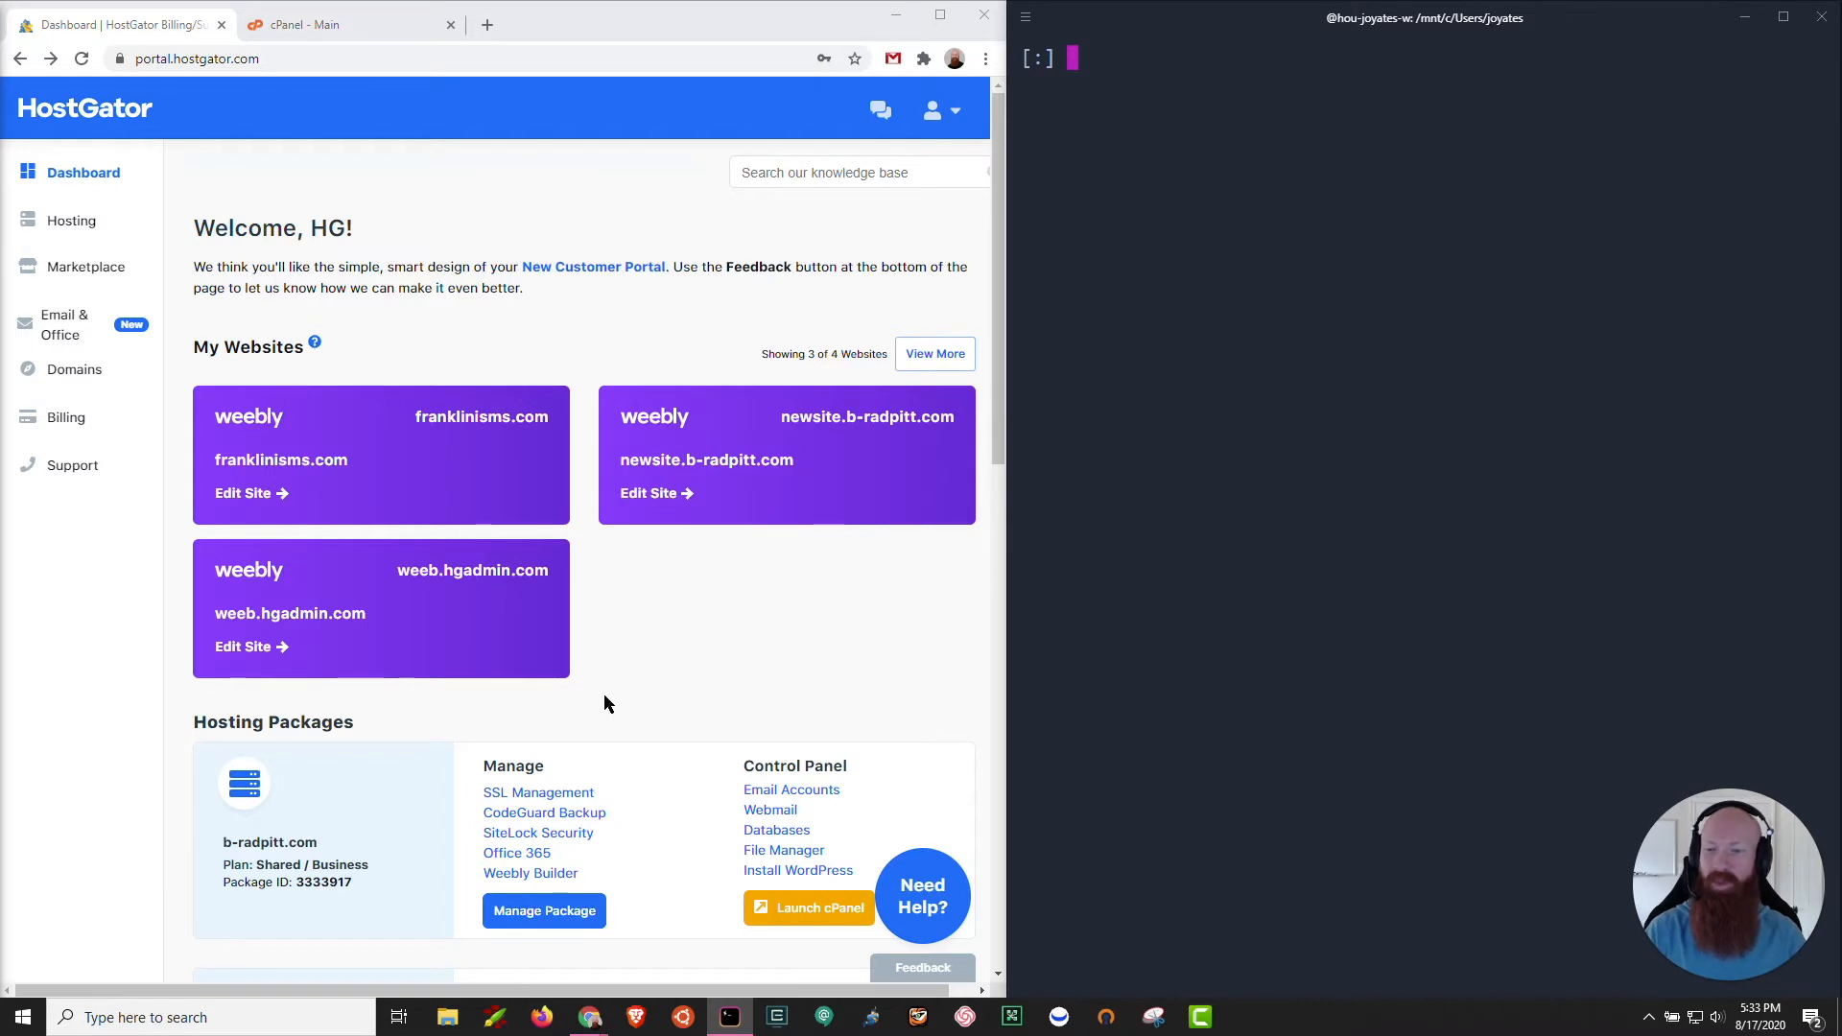
# Enable shell access for the b-radpitt.com package from its Manage Package settings
pyautogui.scroll(-3)
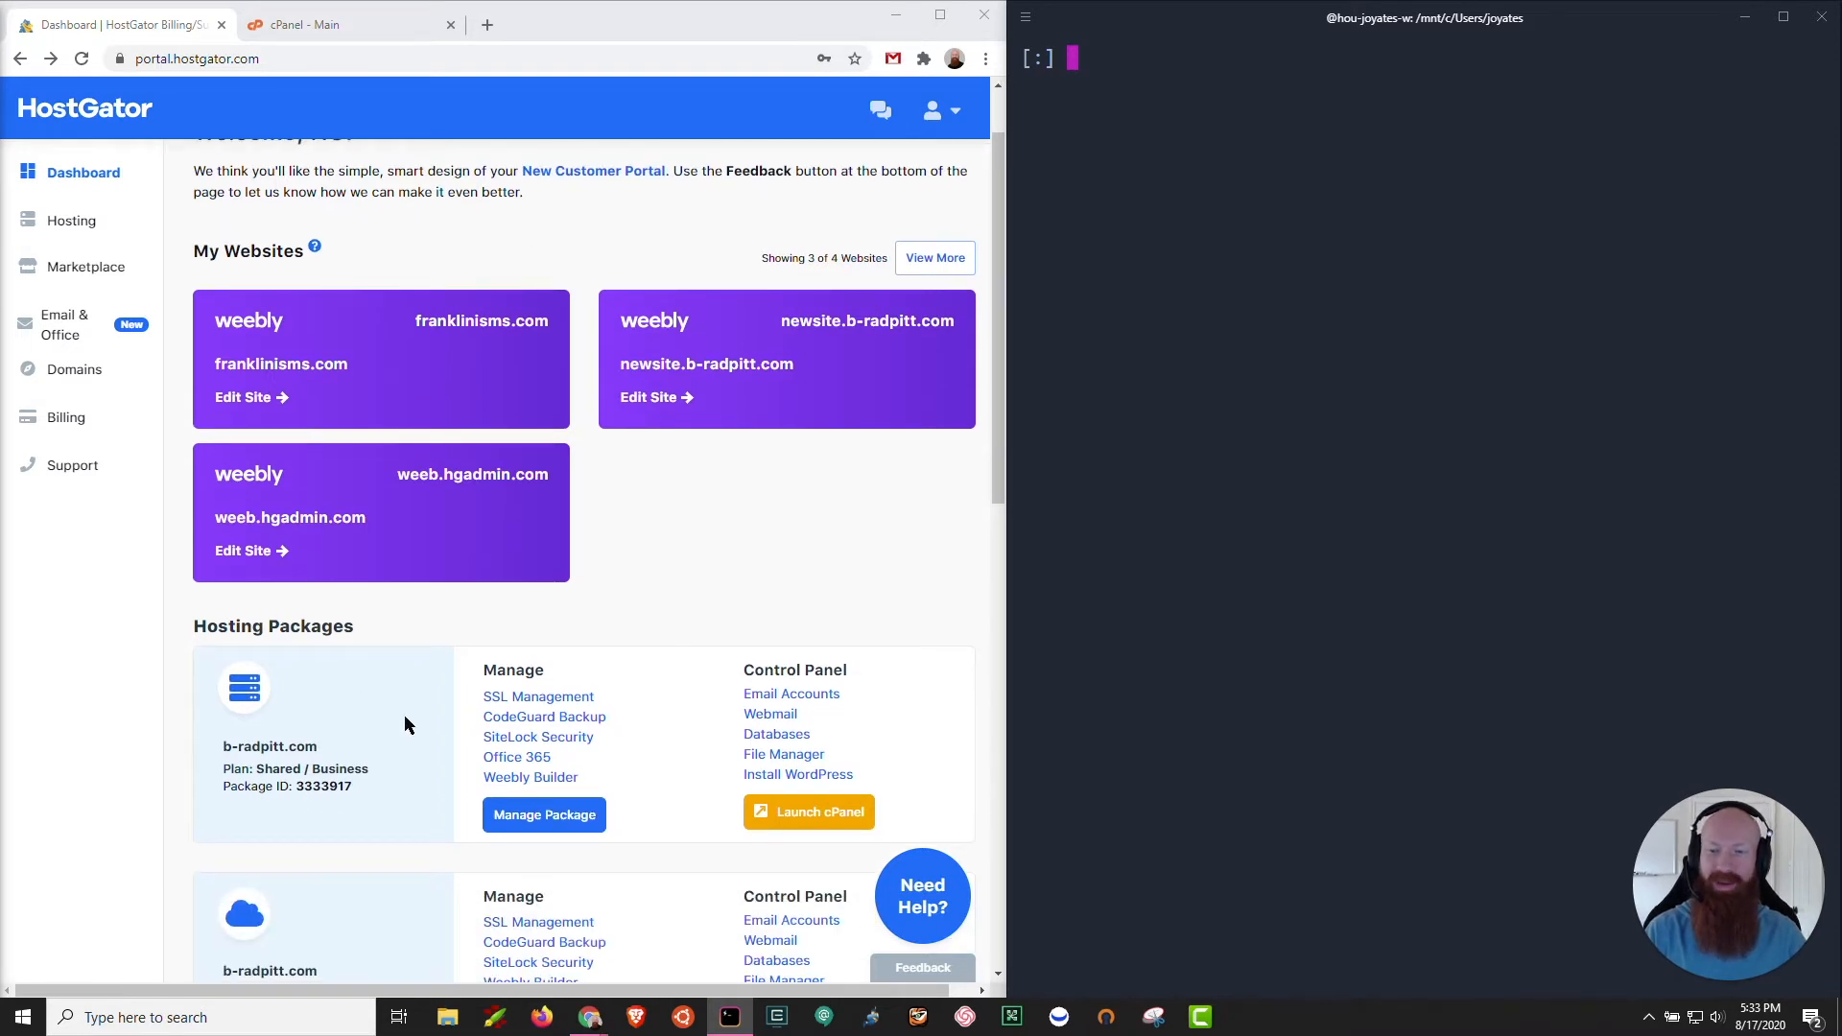
pyautogui.click(543, 814)
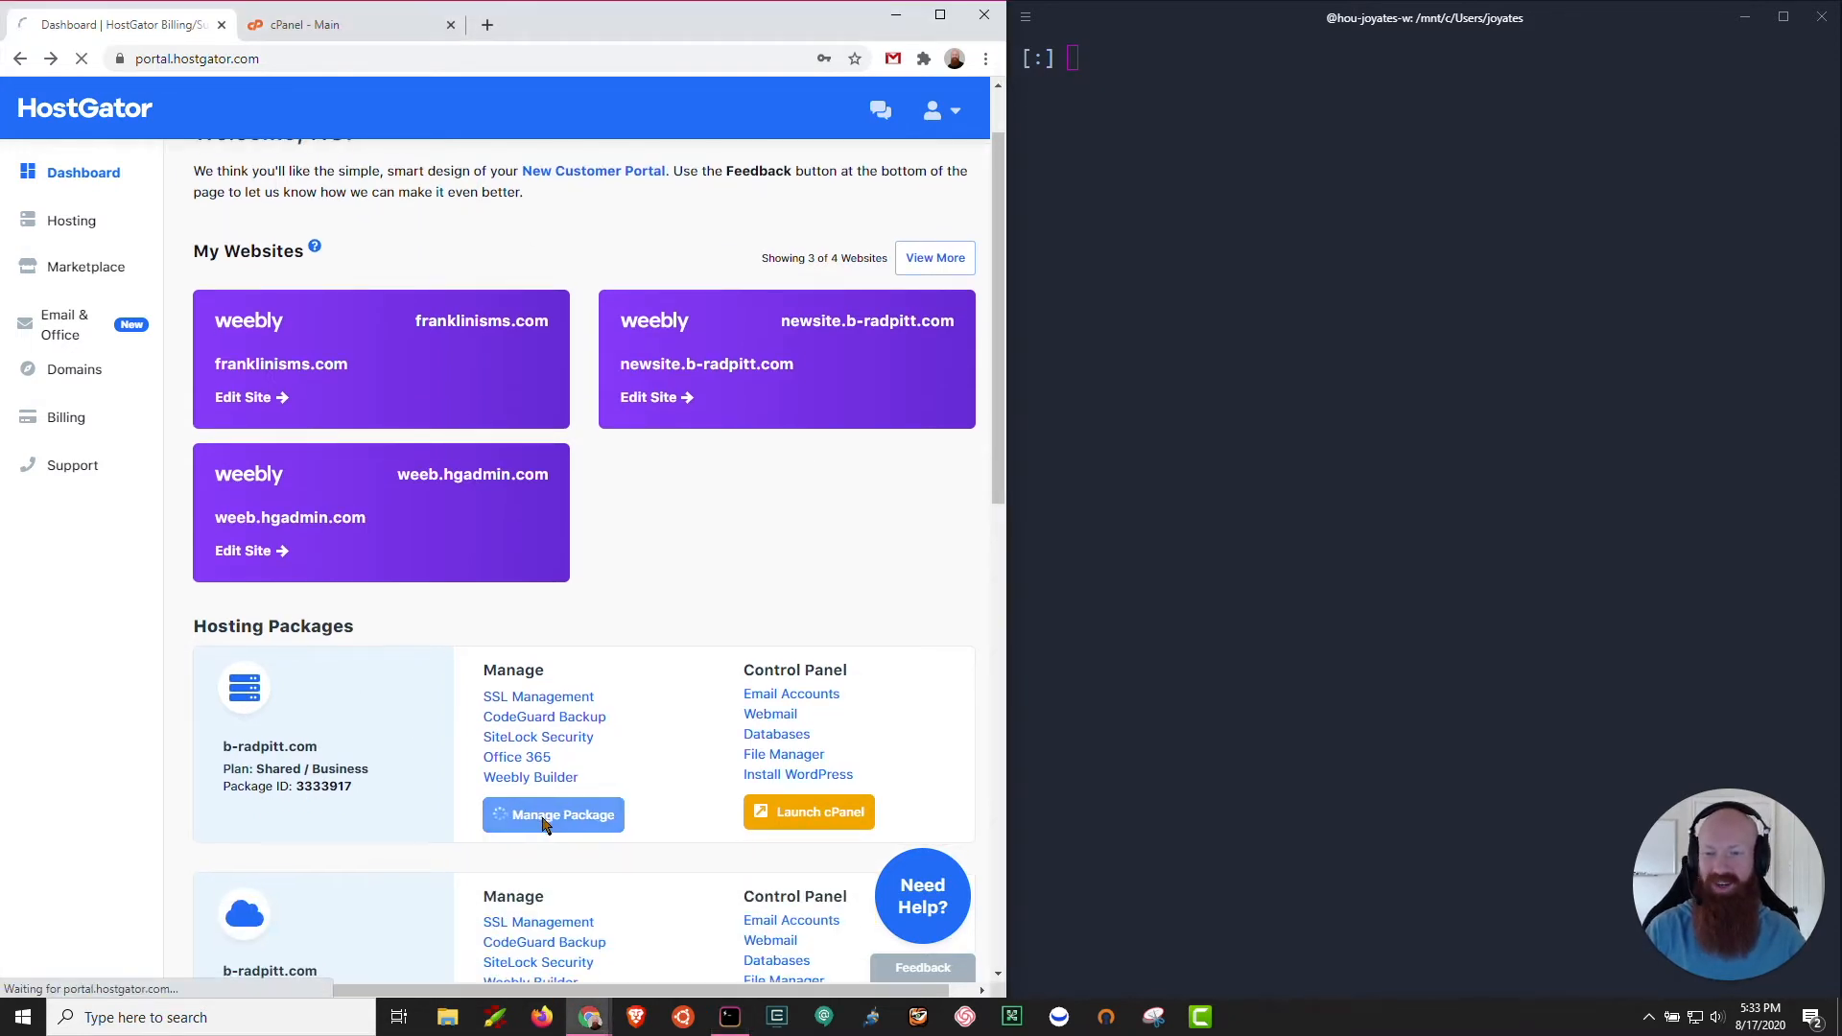
pyautogui.click(552, 815)
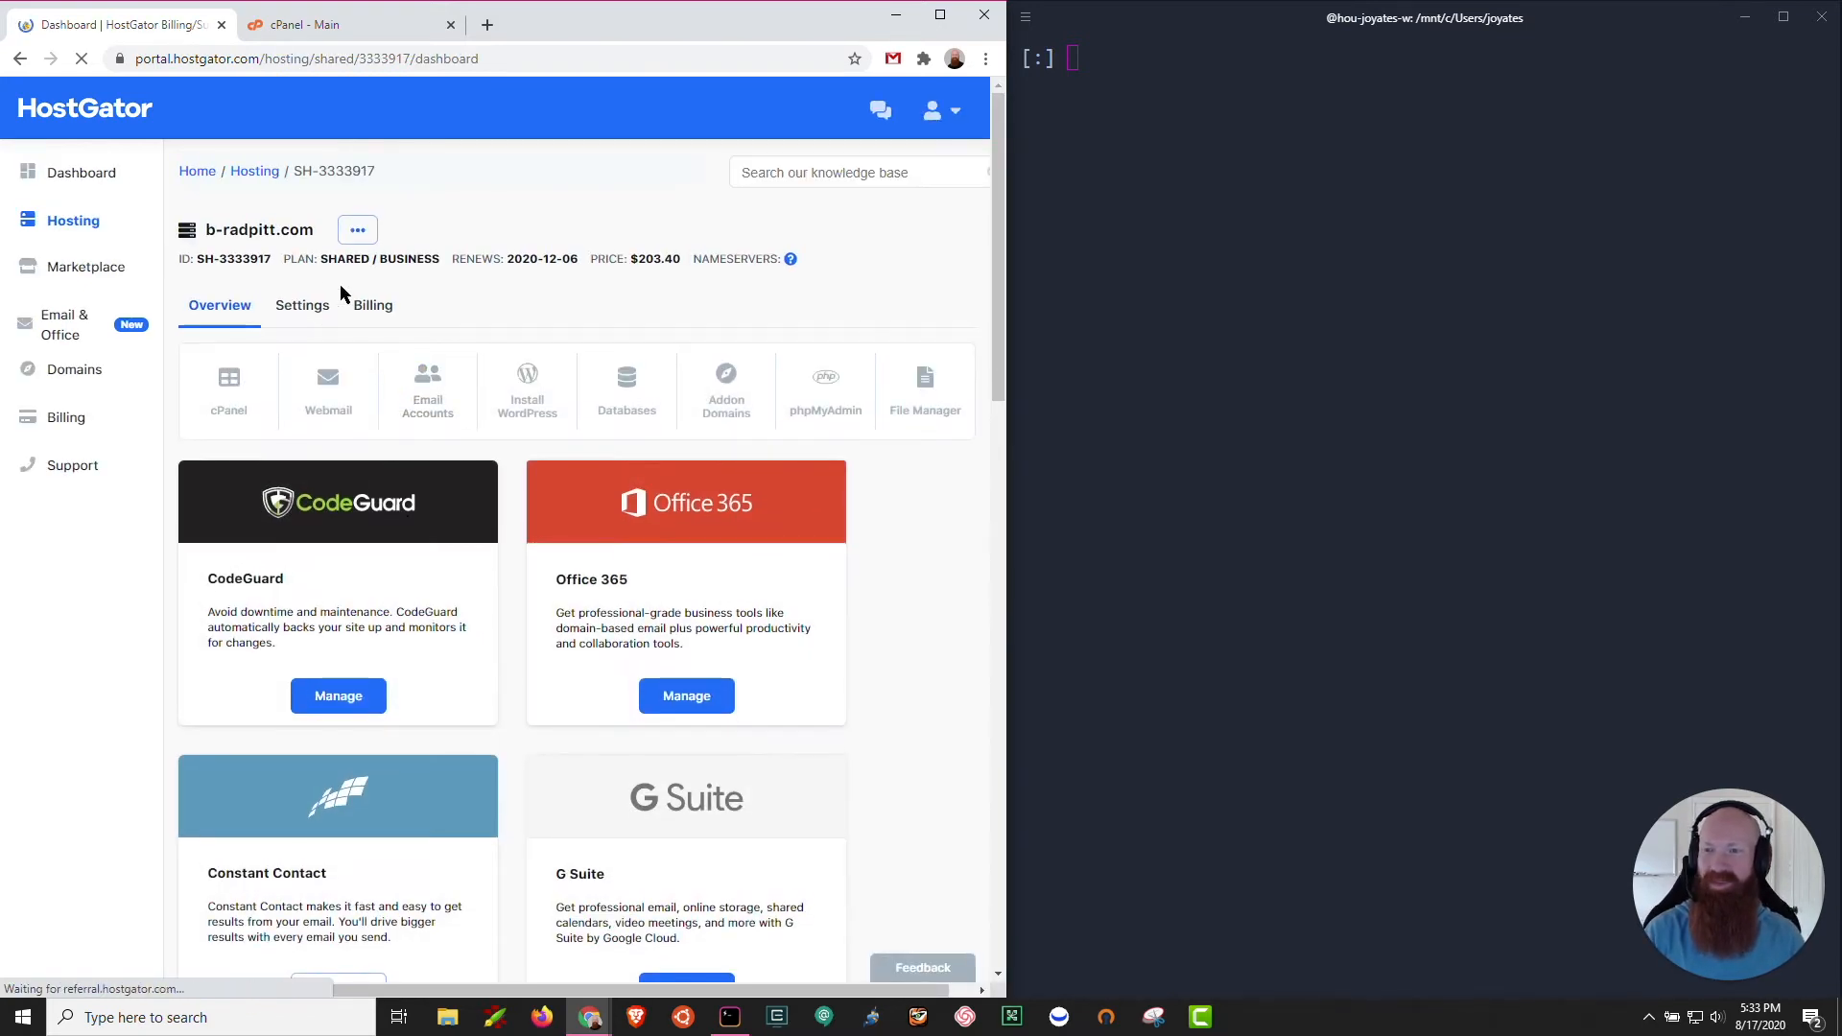
pyautogui.click(300, 305)
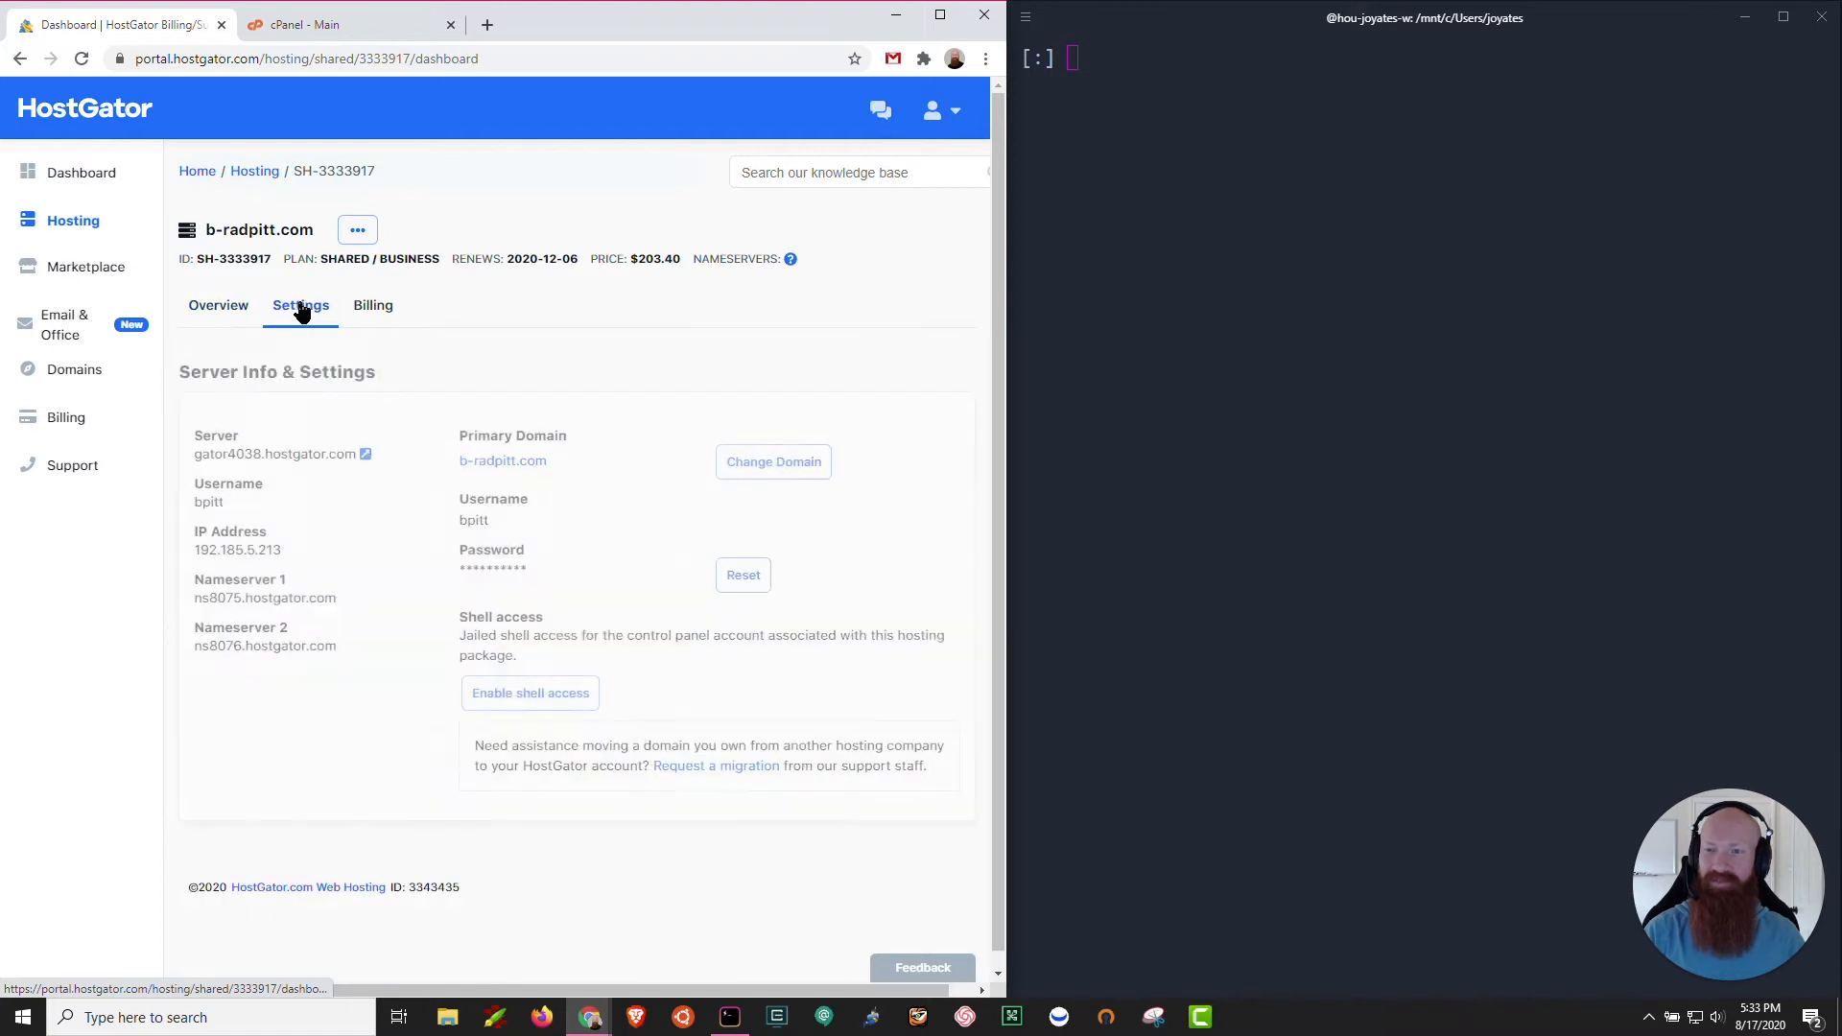
pyautogui.moveTo(526, 623)
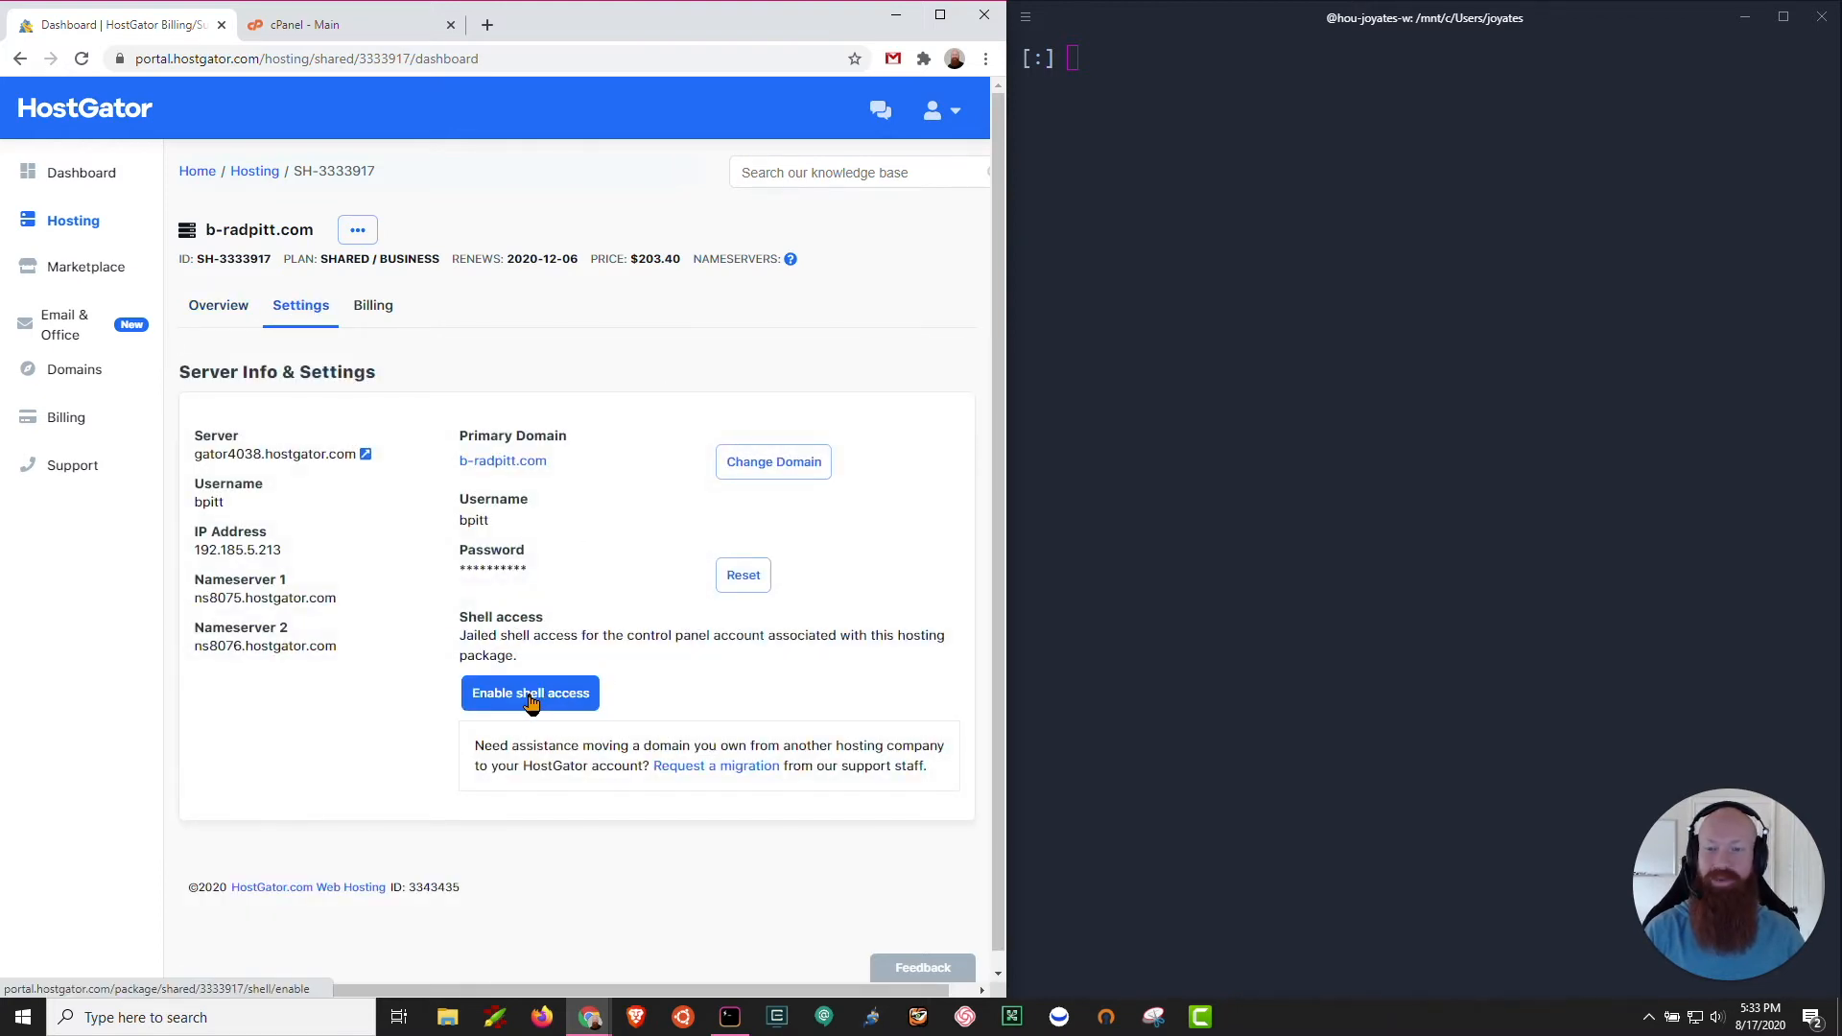
pyautogui.click(530, 691)
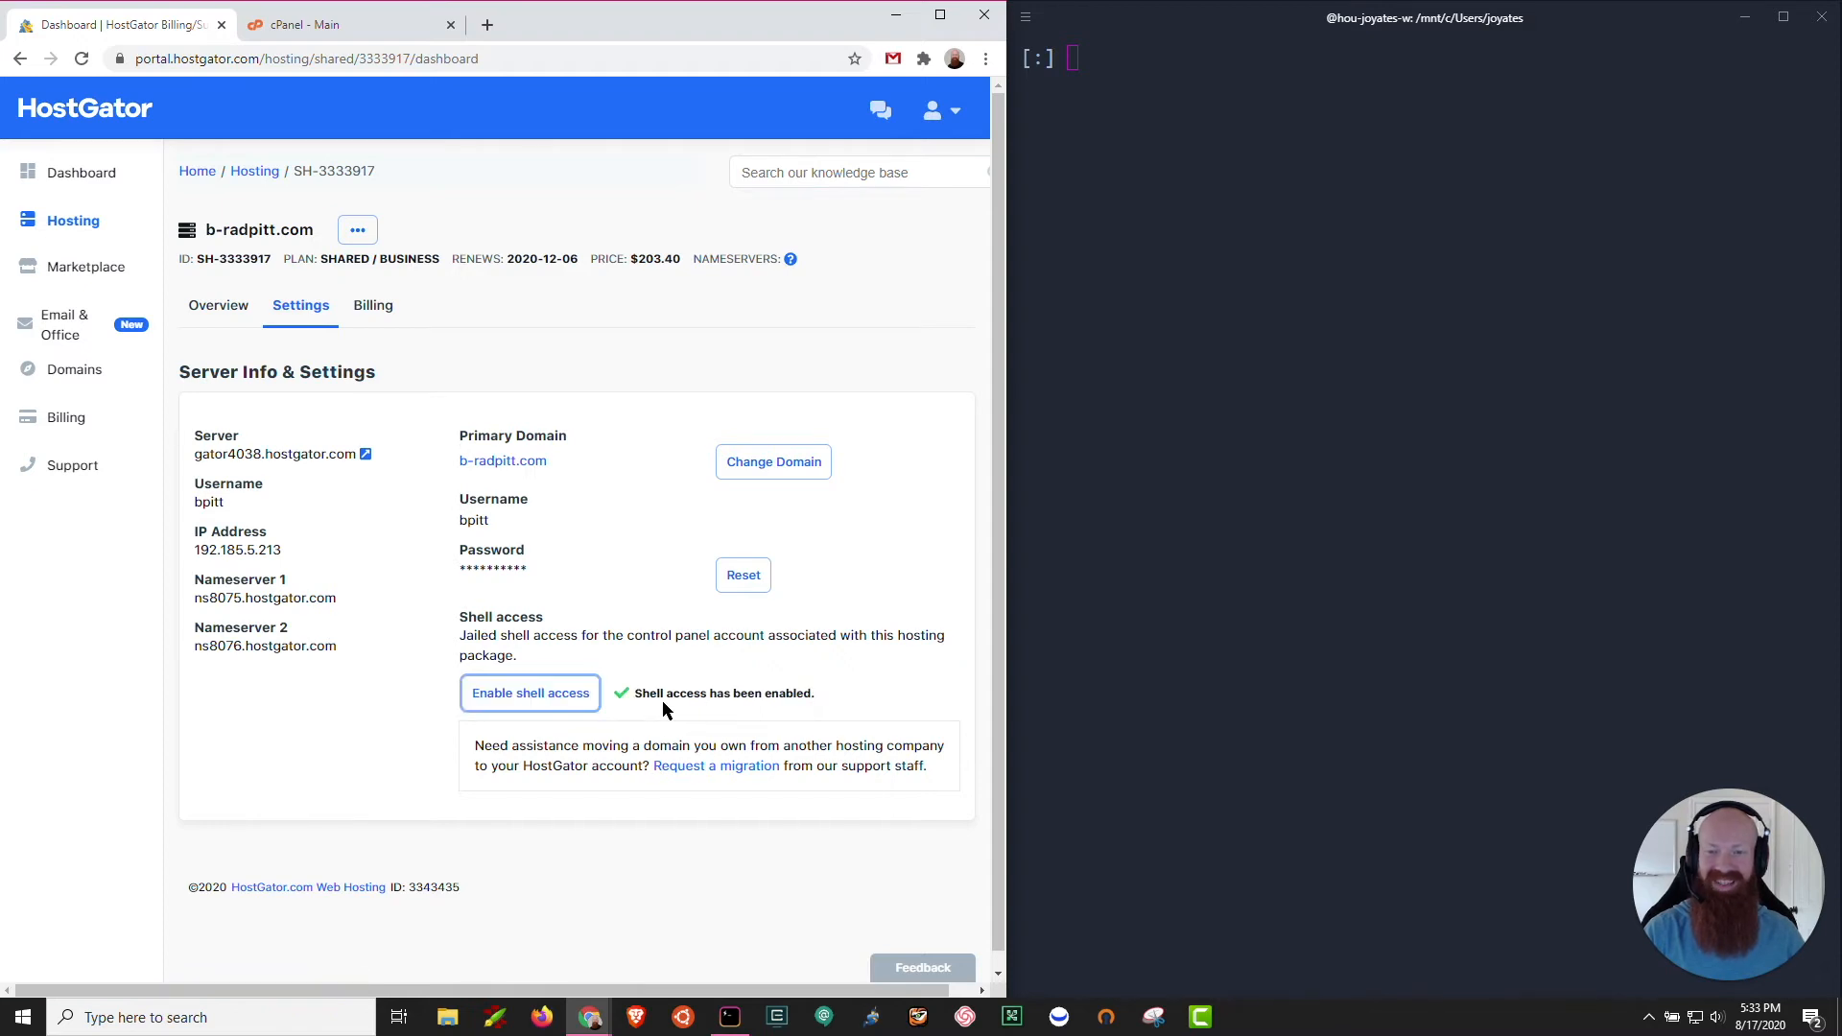
pyautogui.moveTo(649, 707)
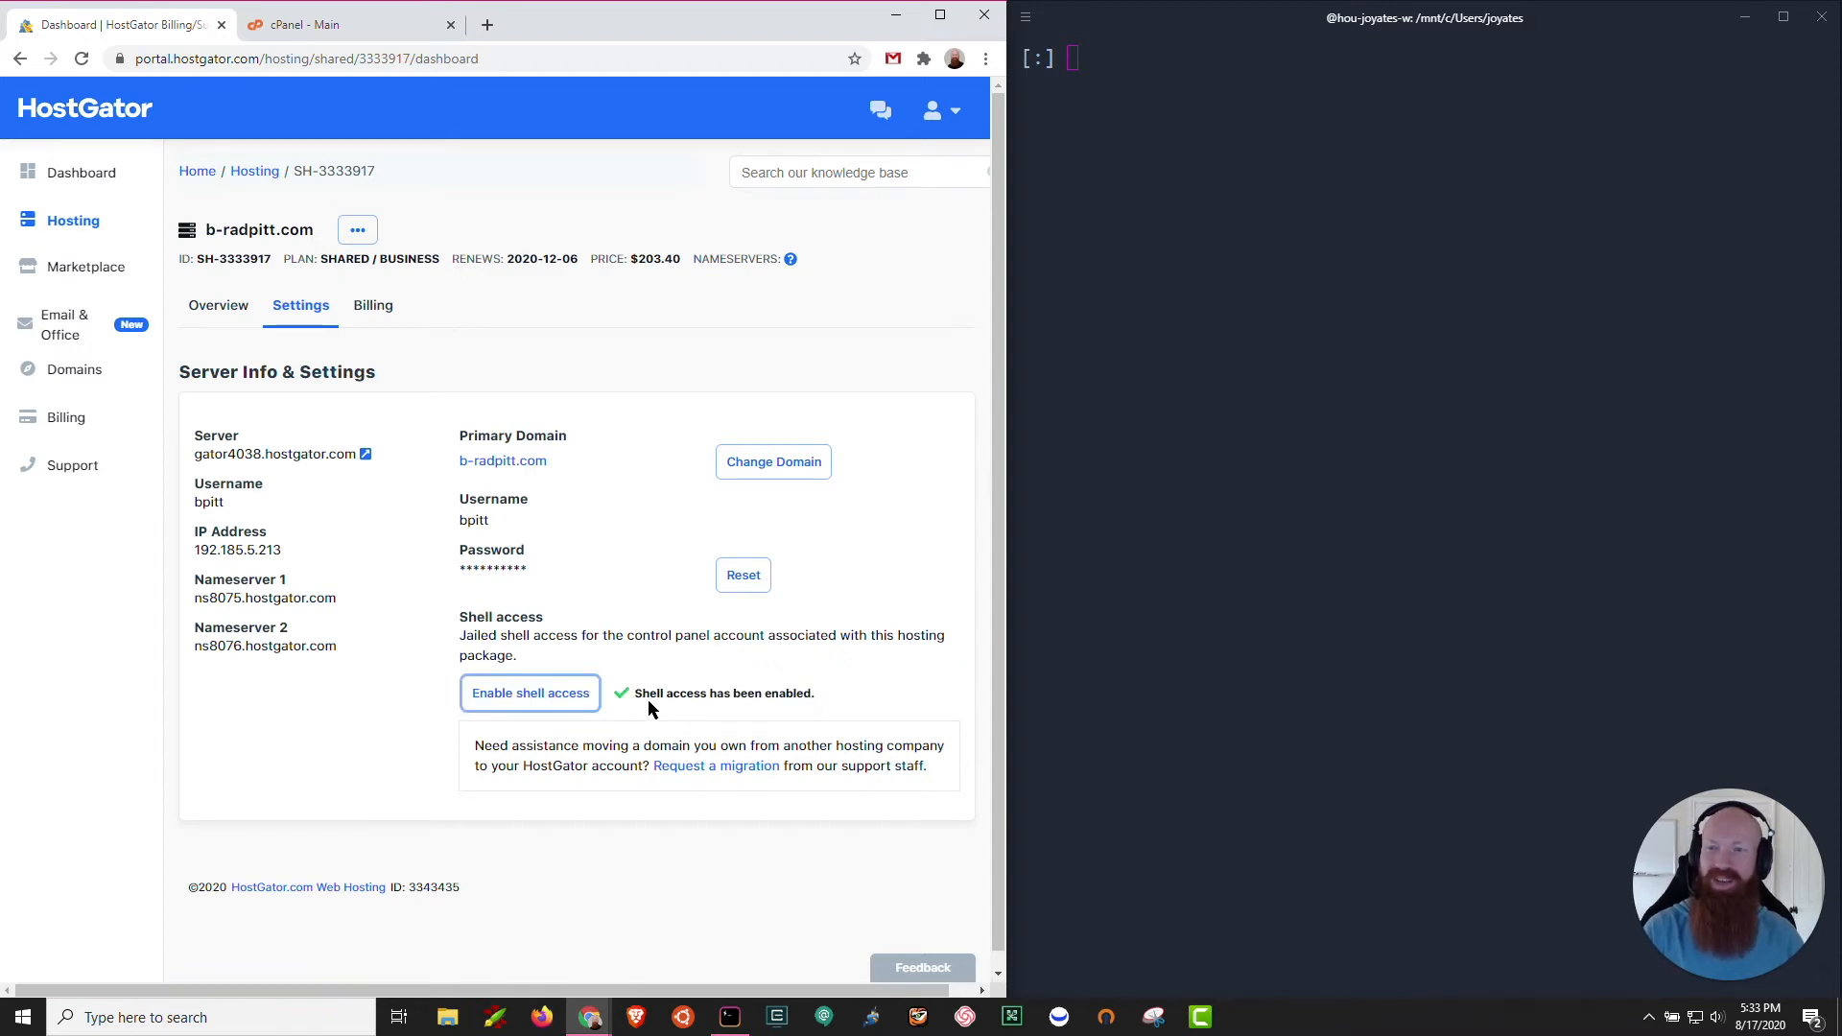
pyautogui.moveTo(226, 515)
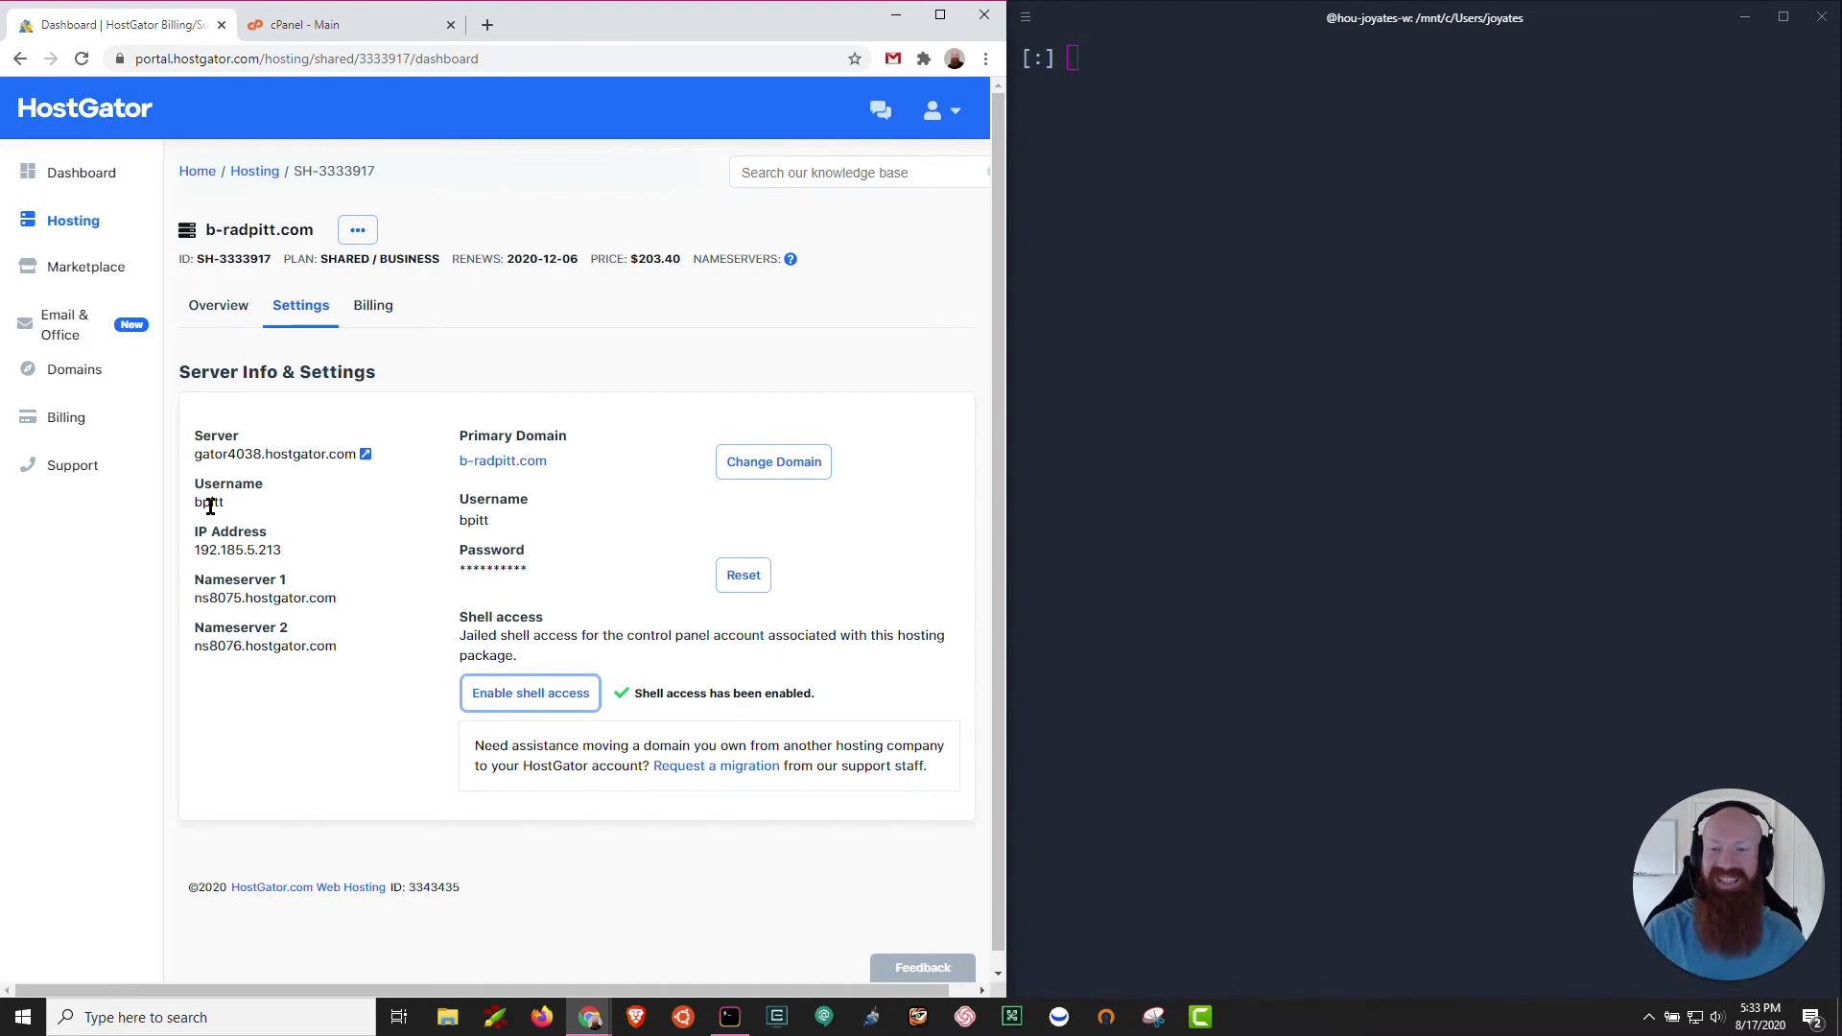
pyautogui.moveTo(799, 603)
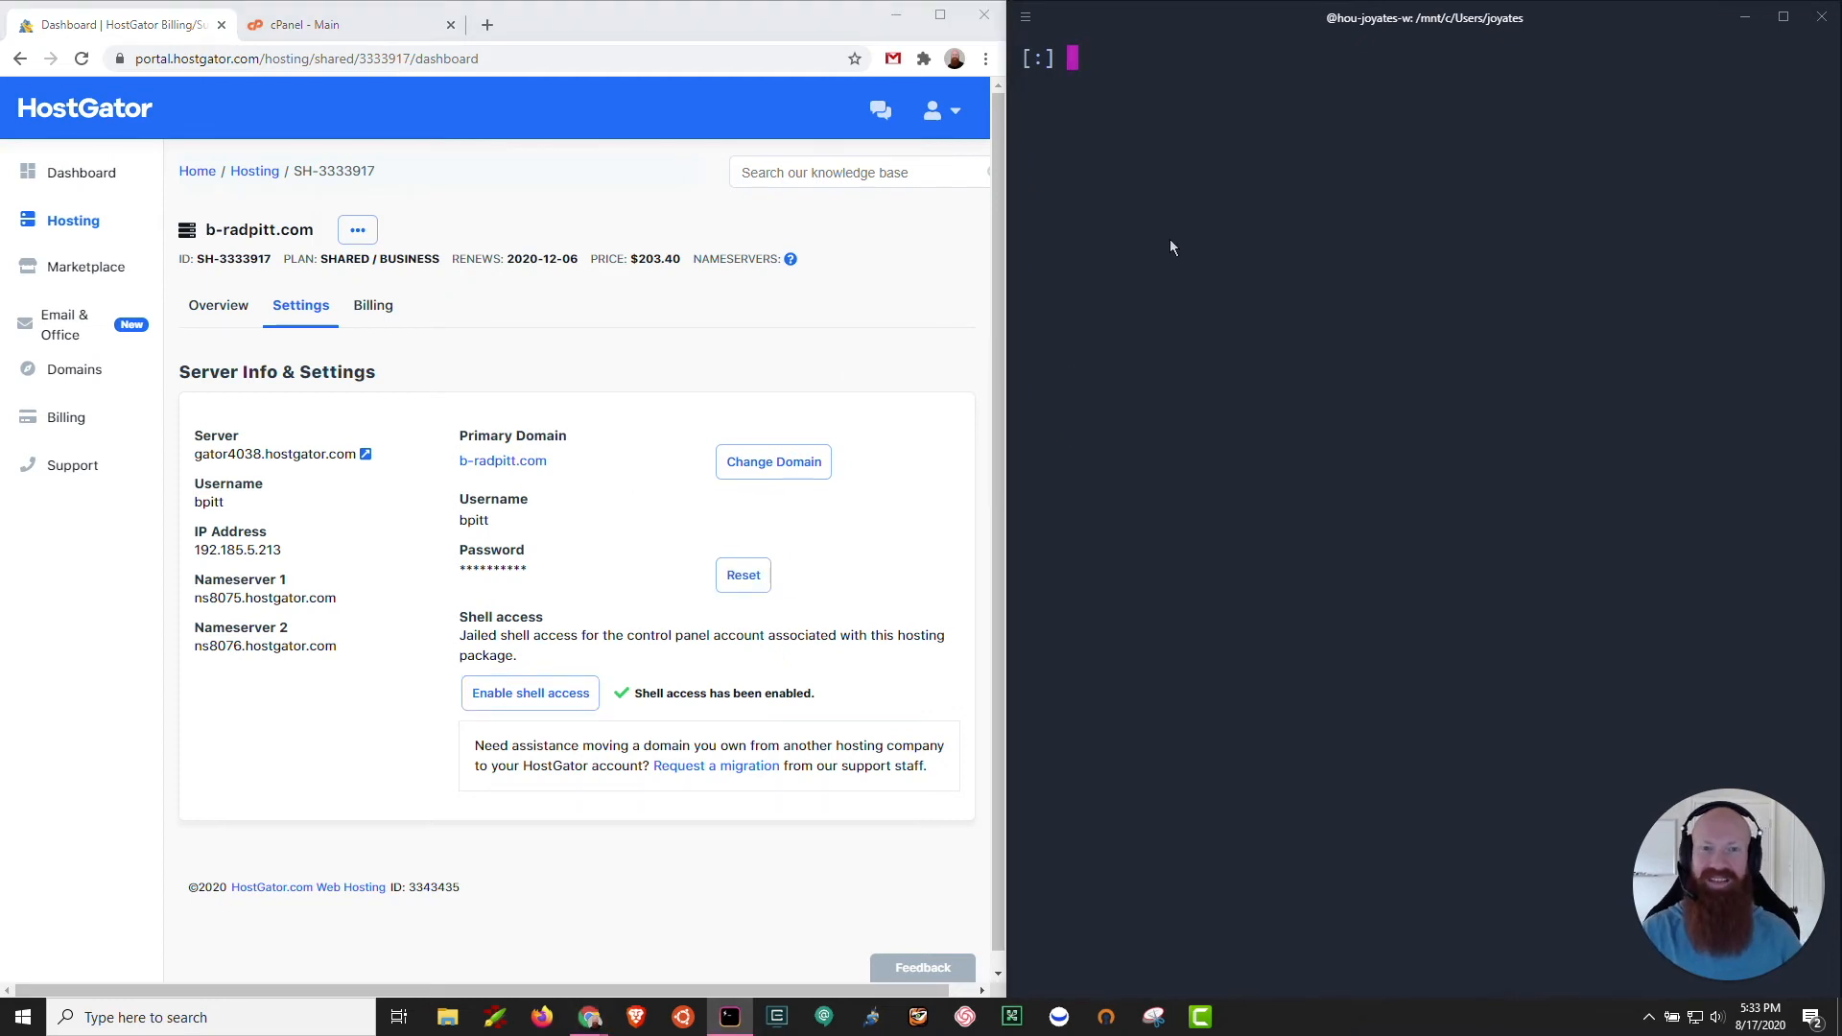
pyautogui.write('s')
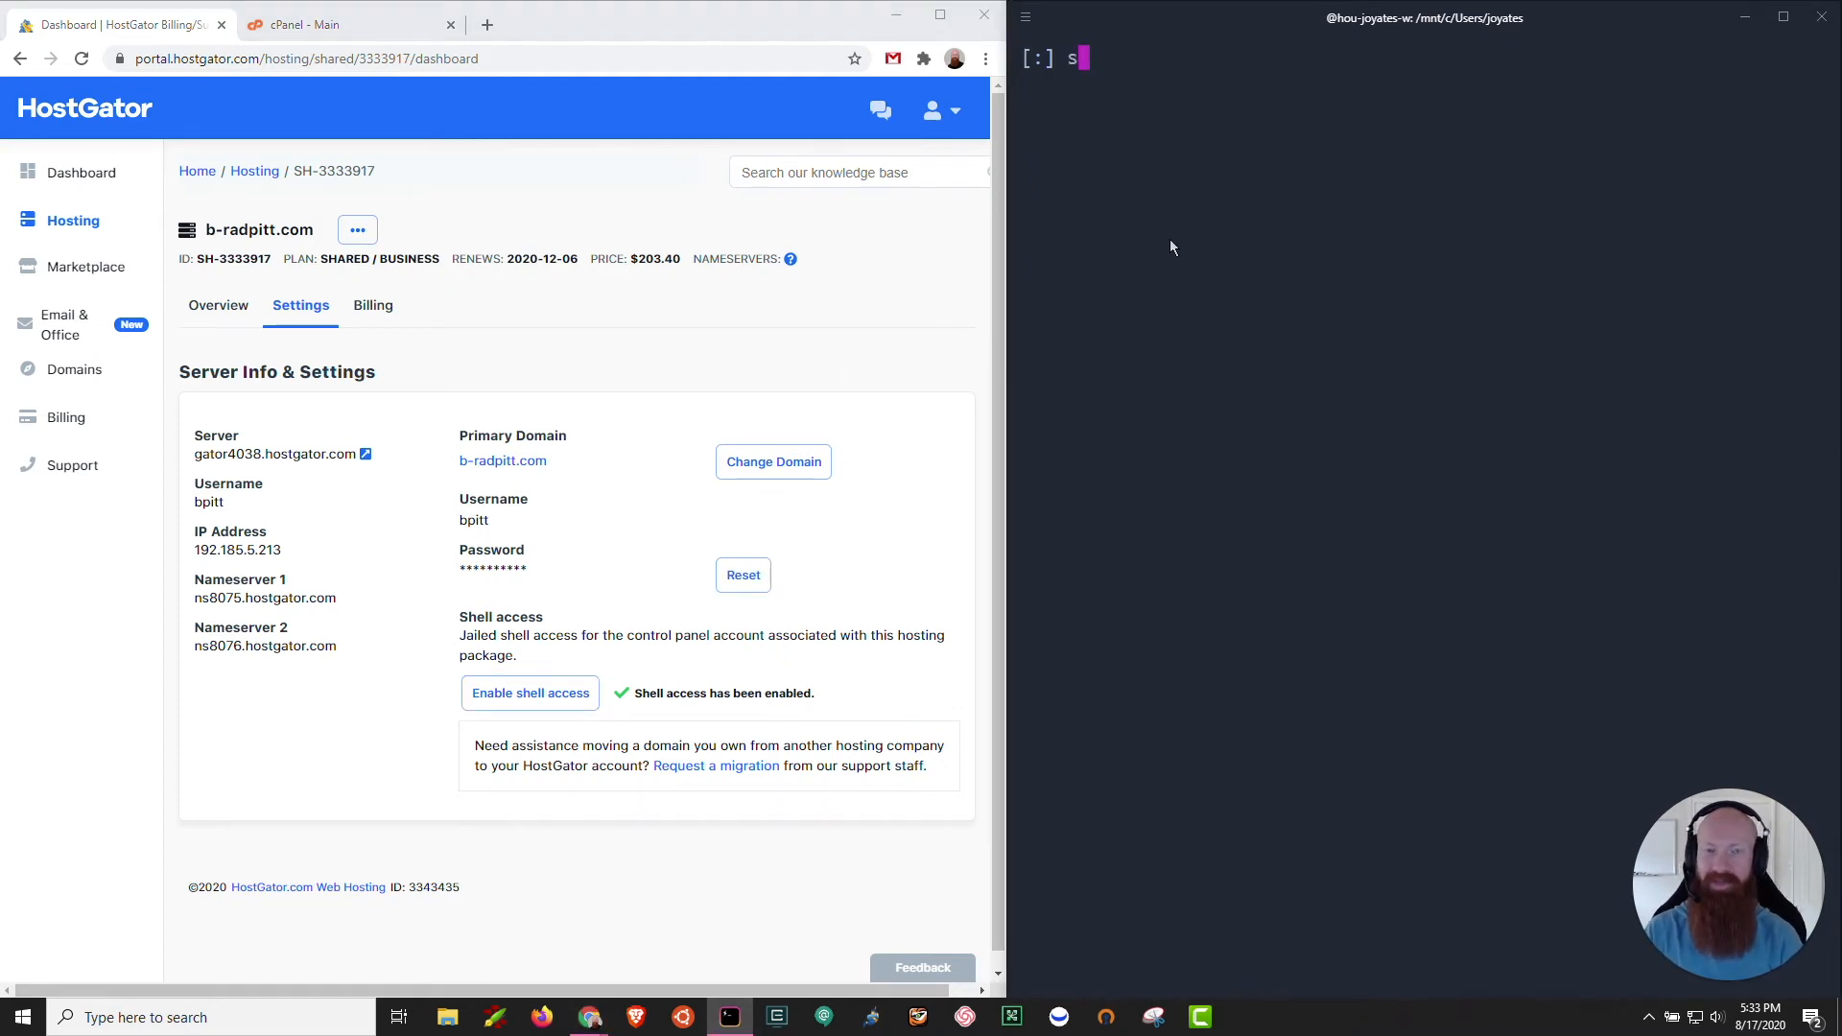
pyautogui.write('sh')
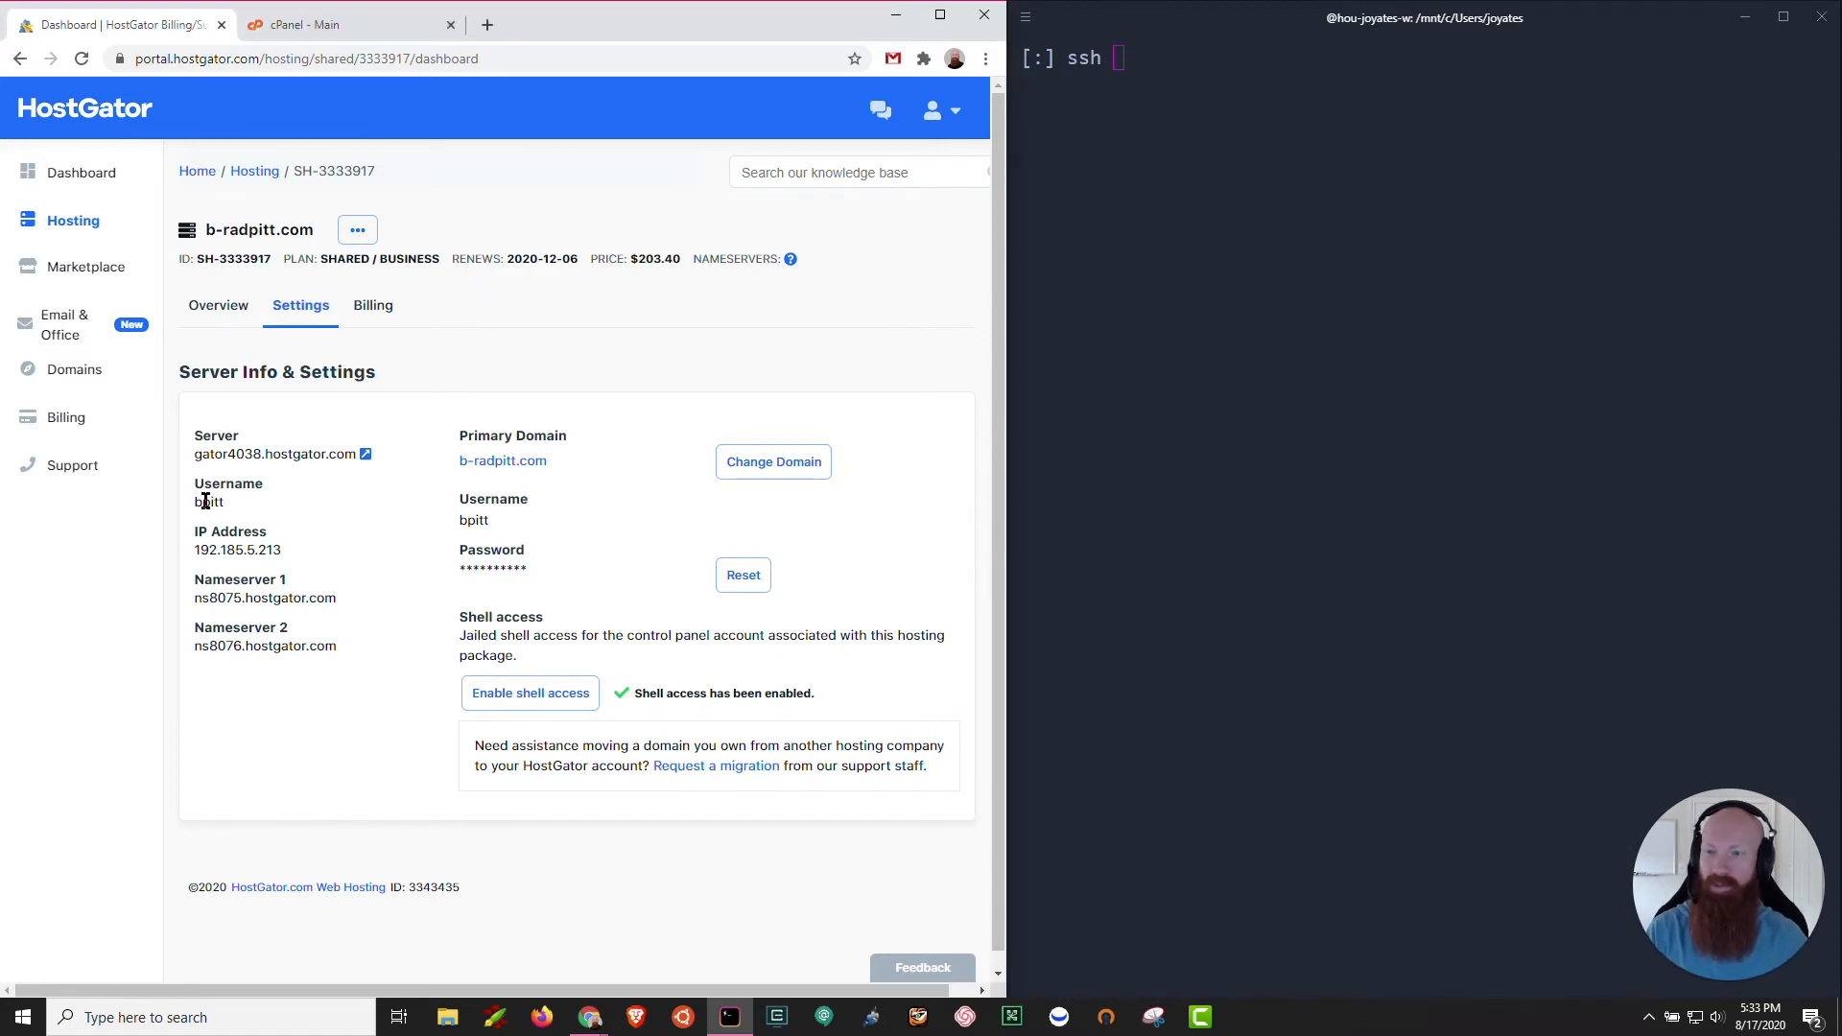
pyautogui.write('bpitt')
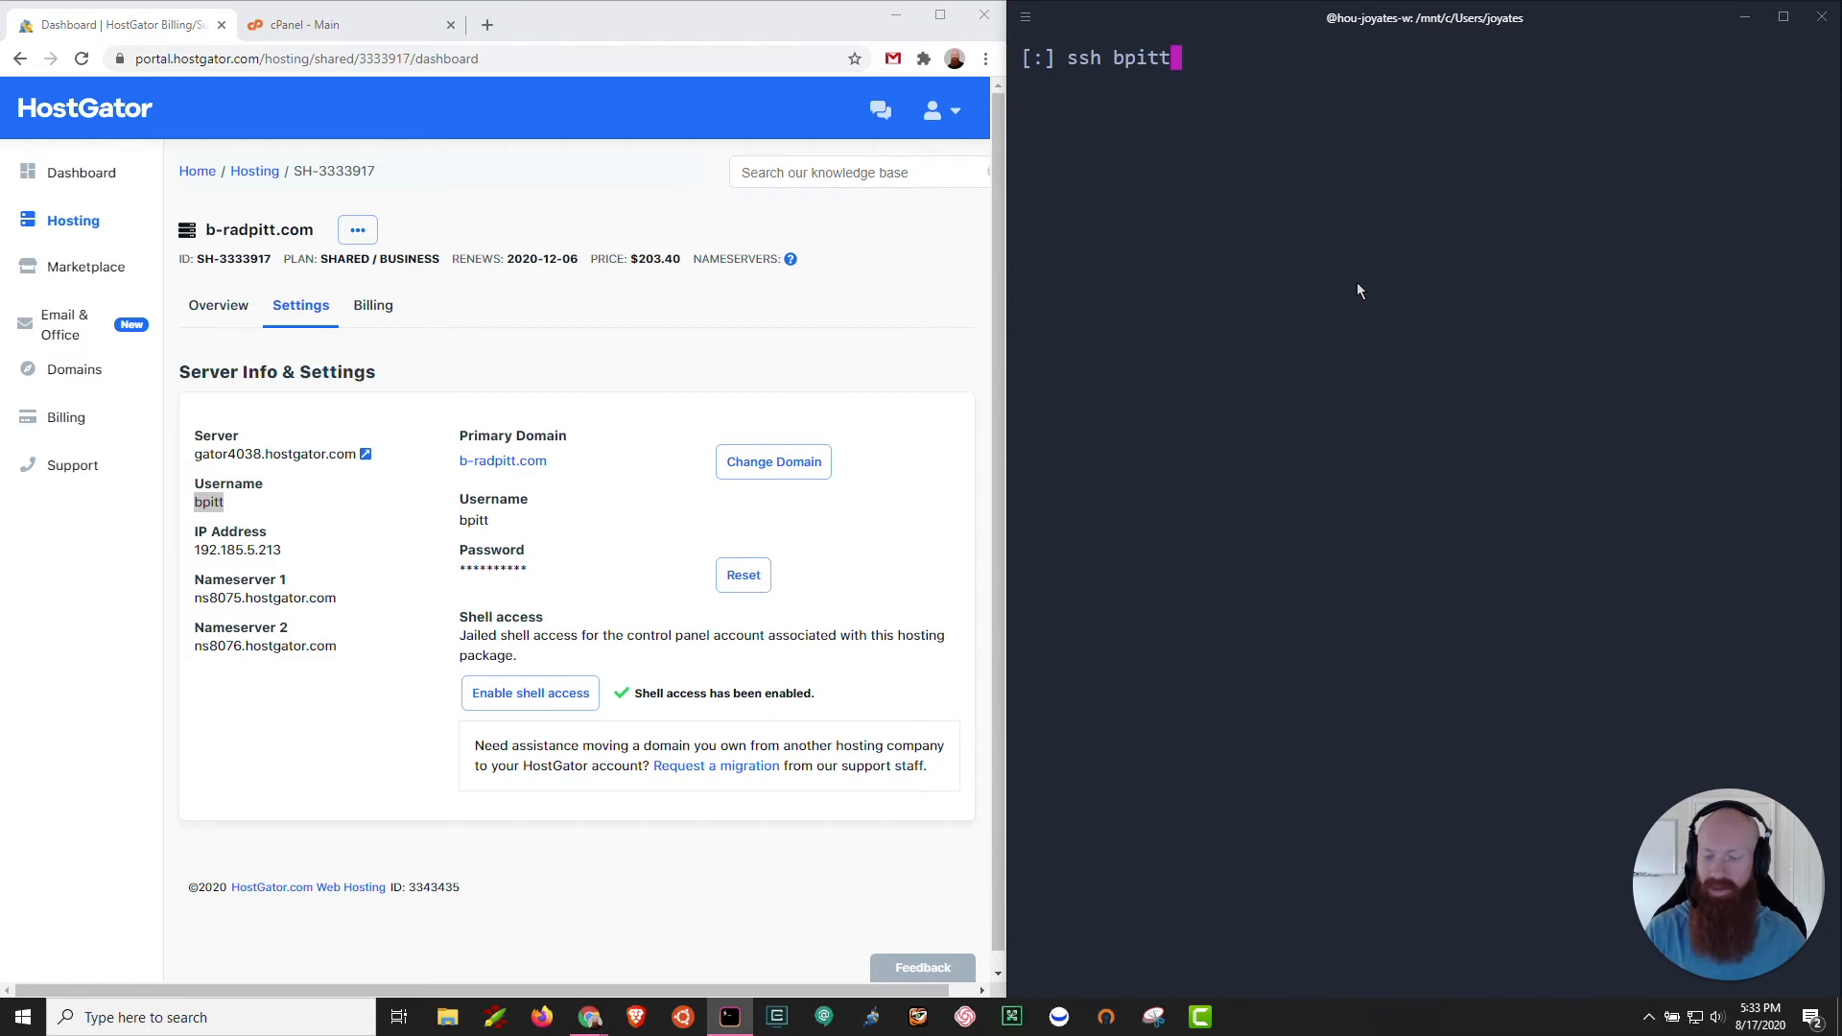
pyautogui.write('@')
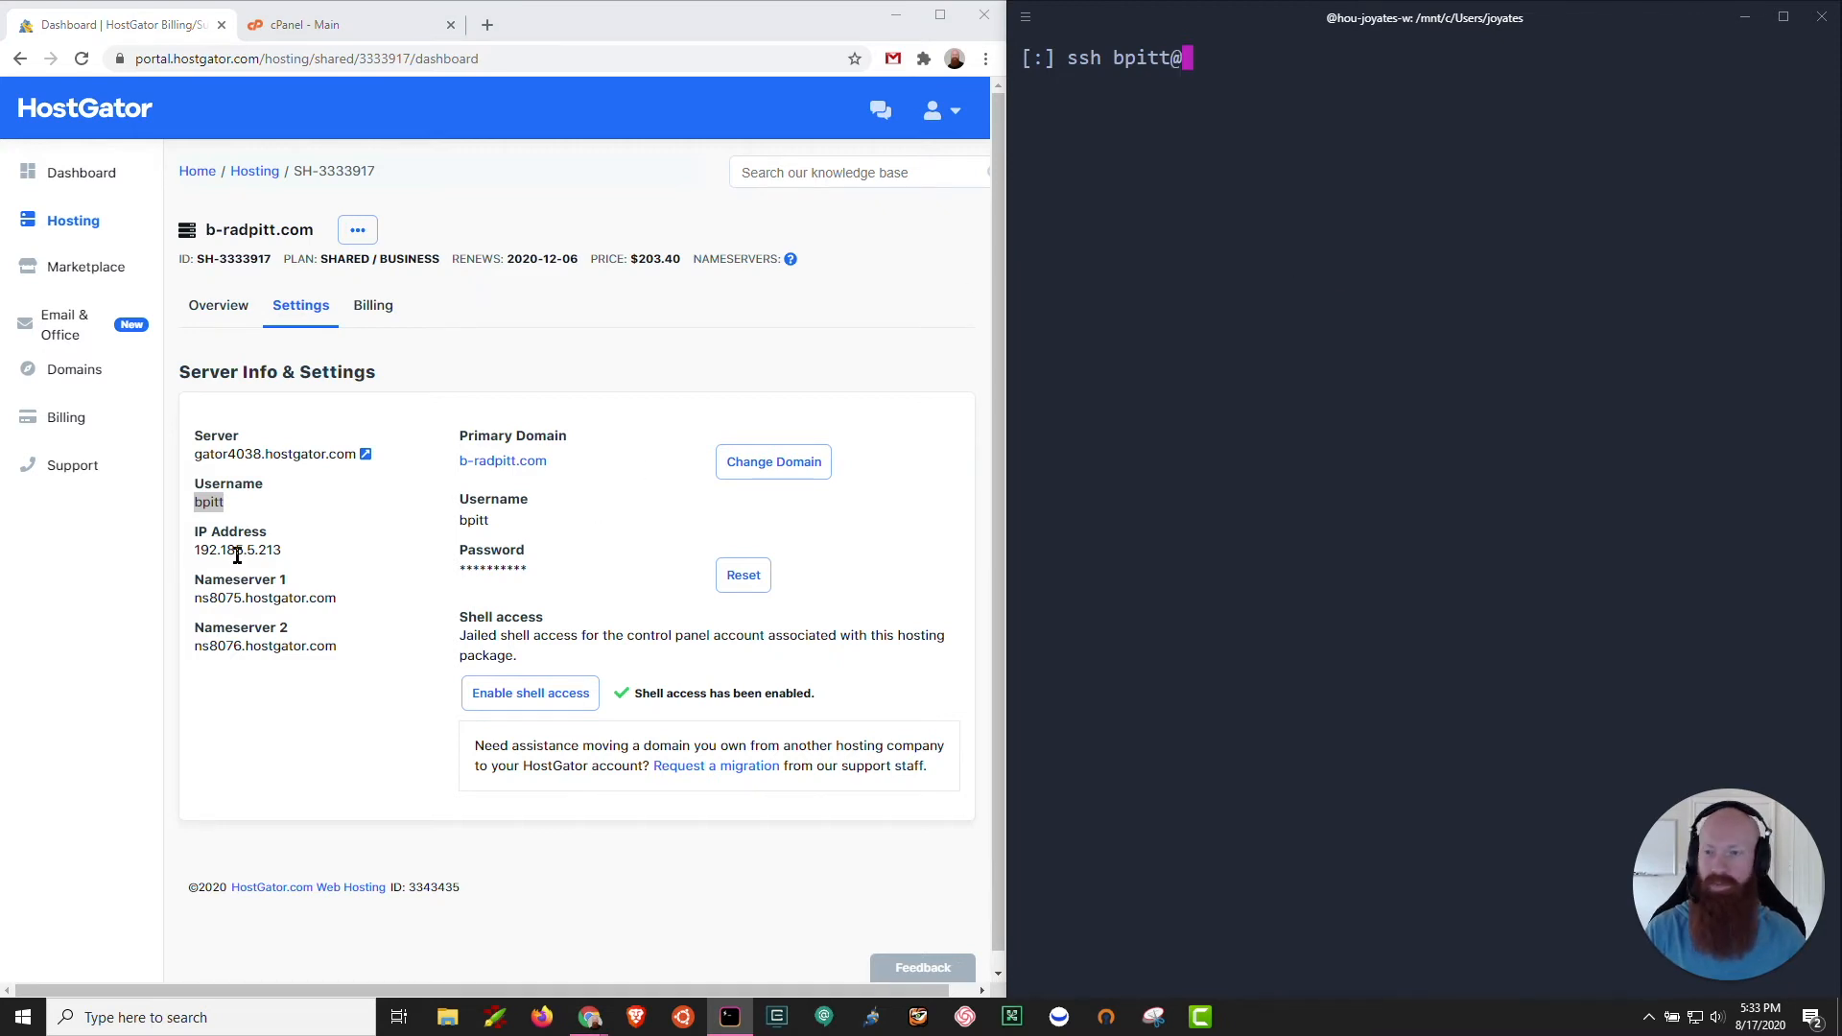
pyautogui.doubleClick(236, 550)
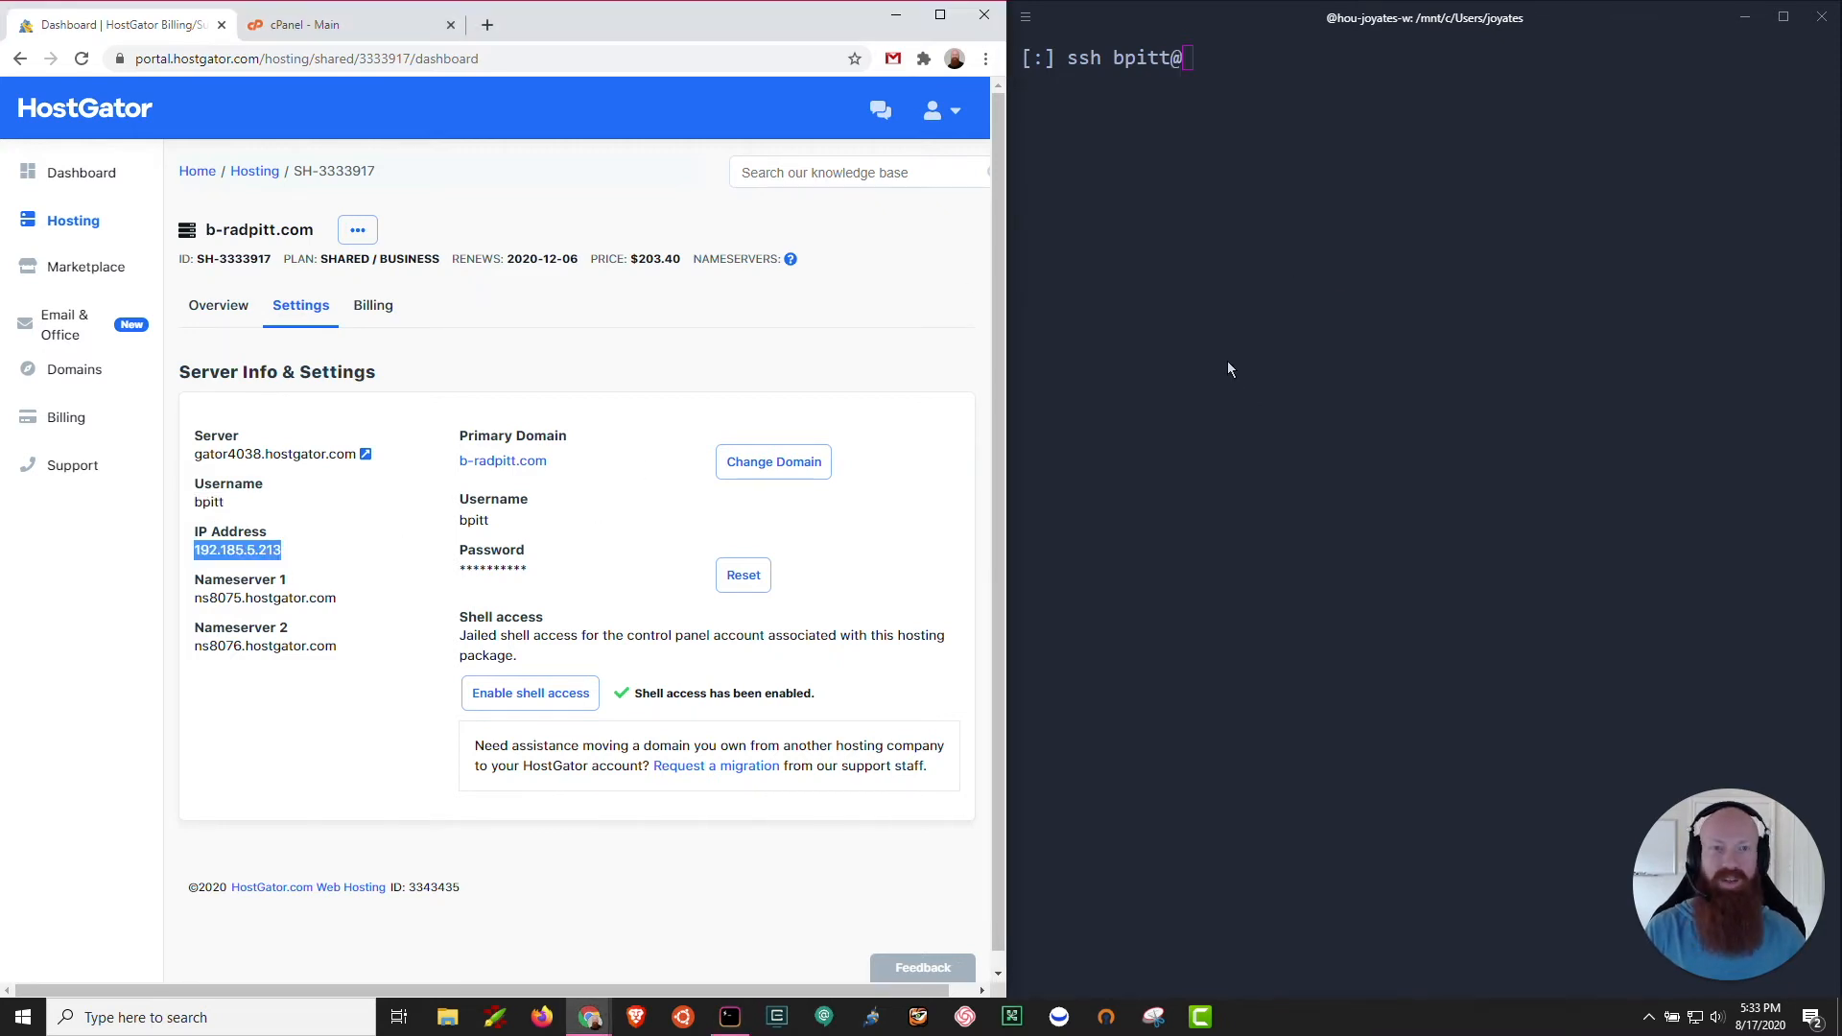
pyautogui.write('192.185.5.213')
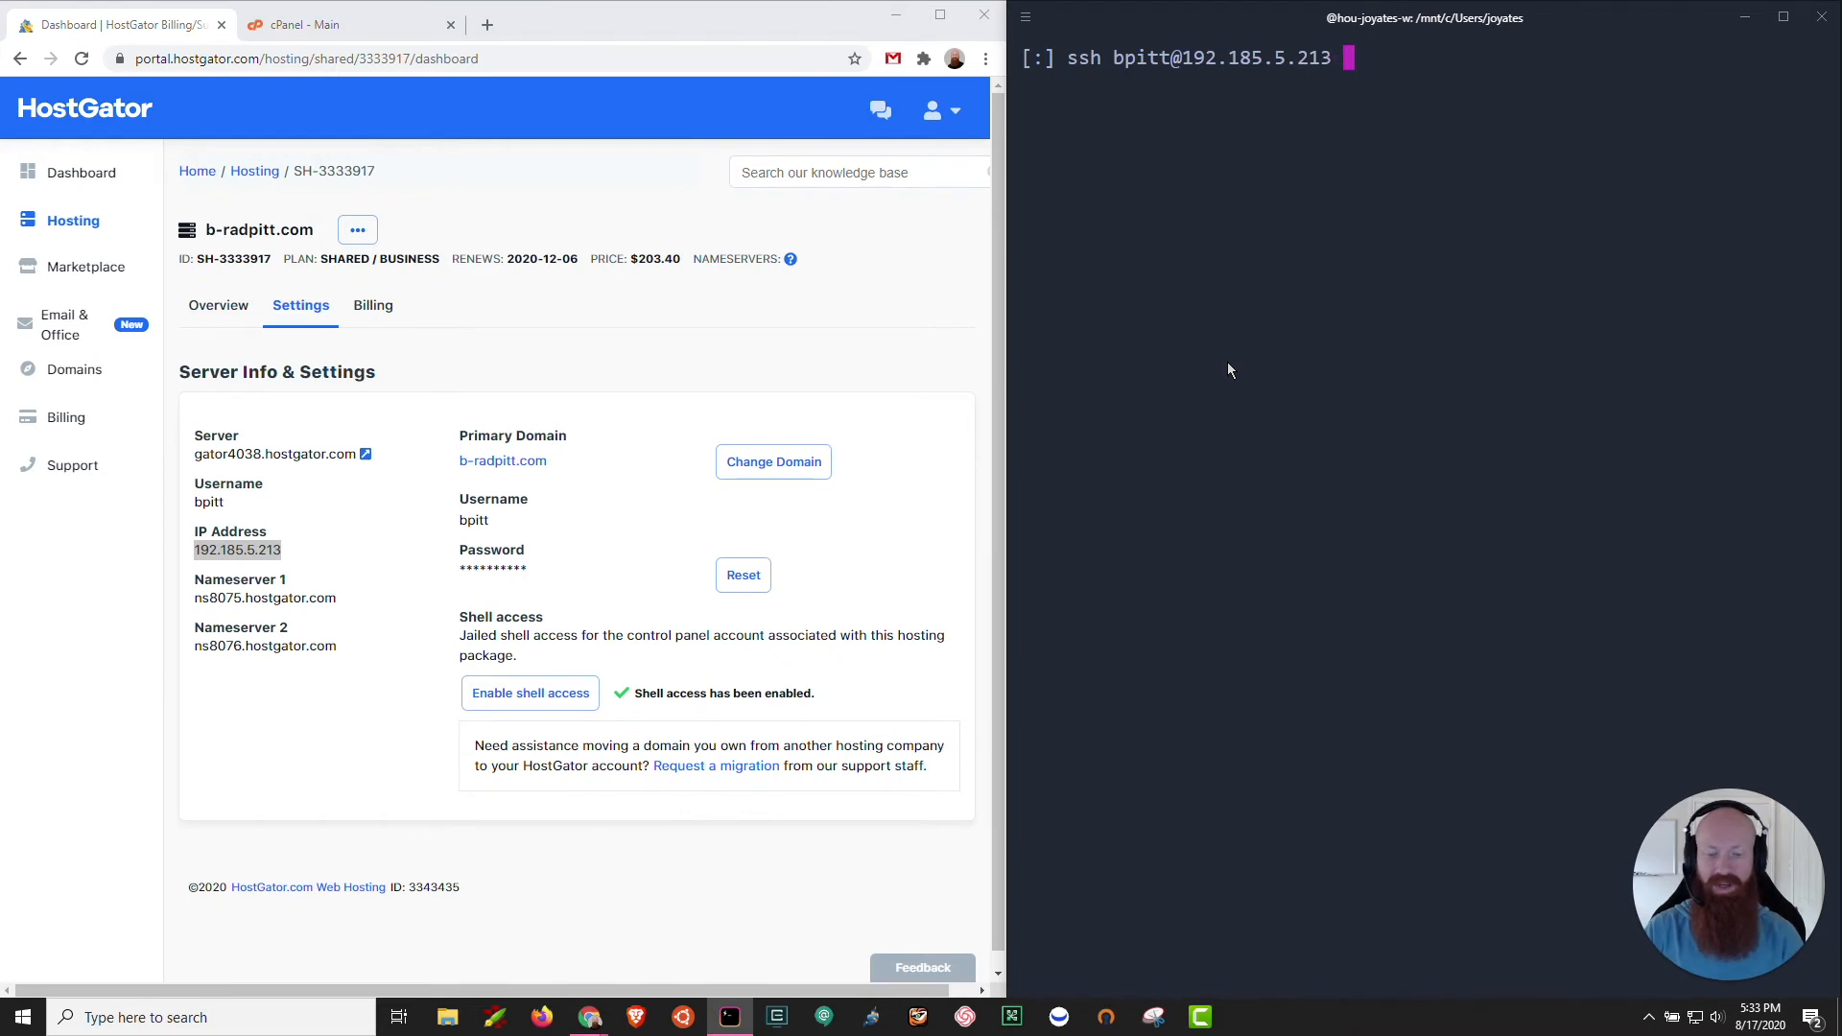
pyautogui.write('-p2')
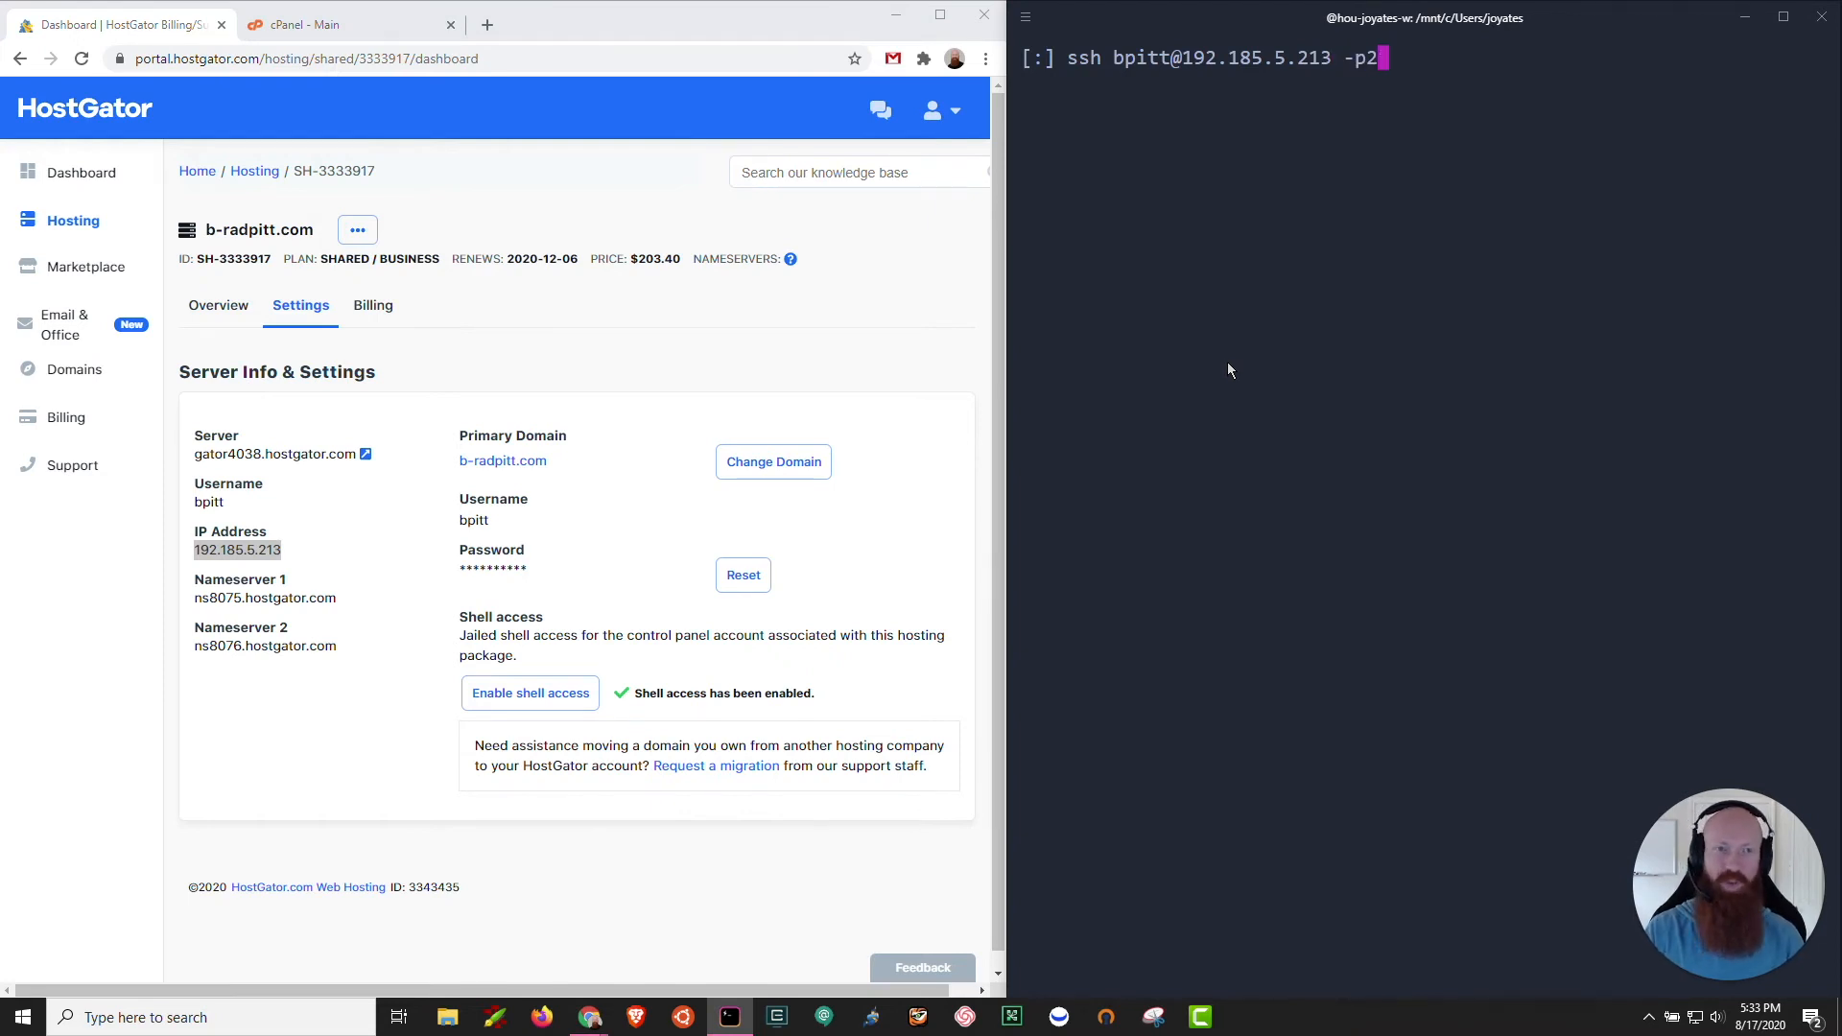
pyautogui.write('222')
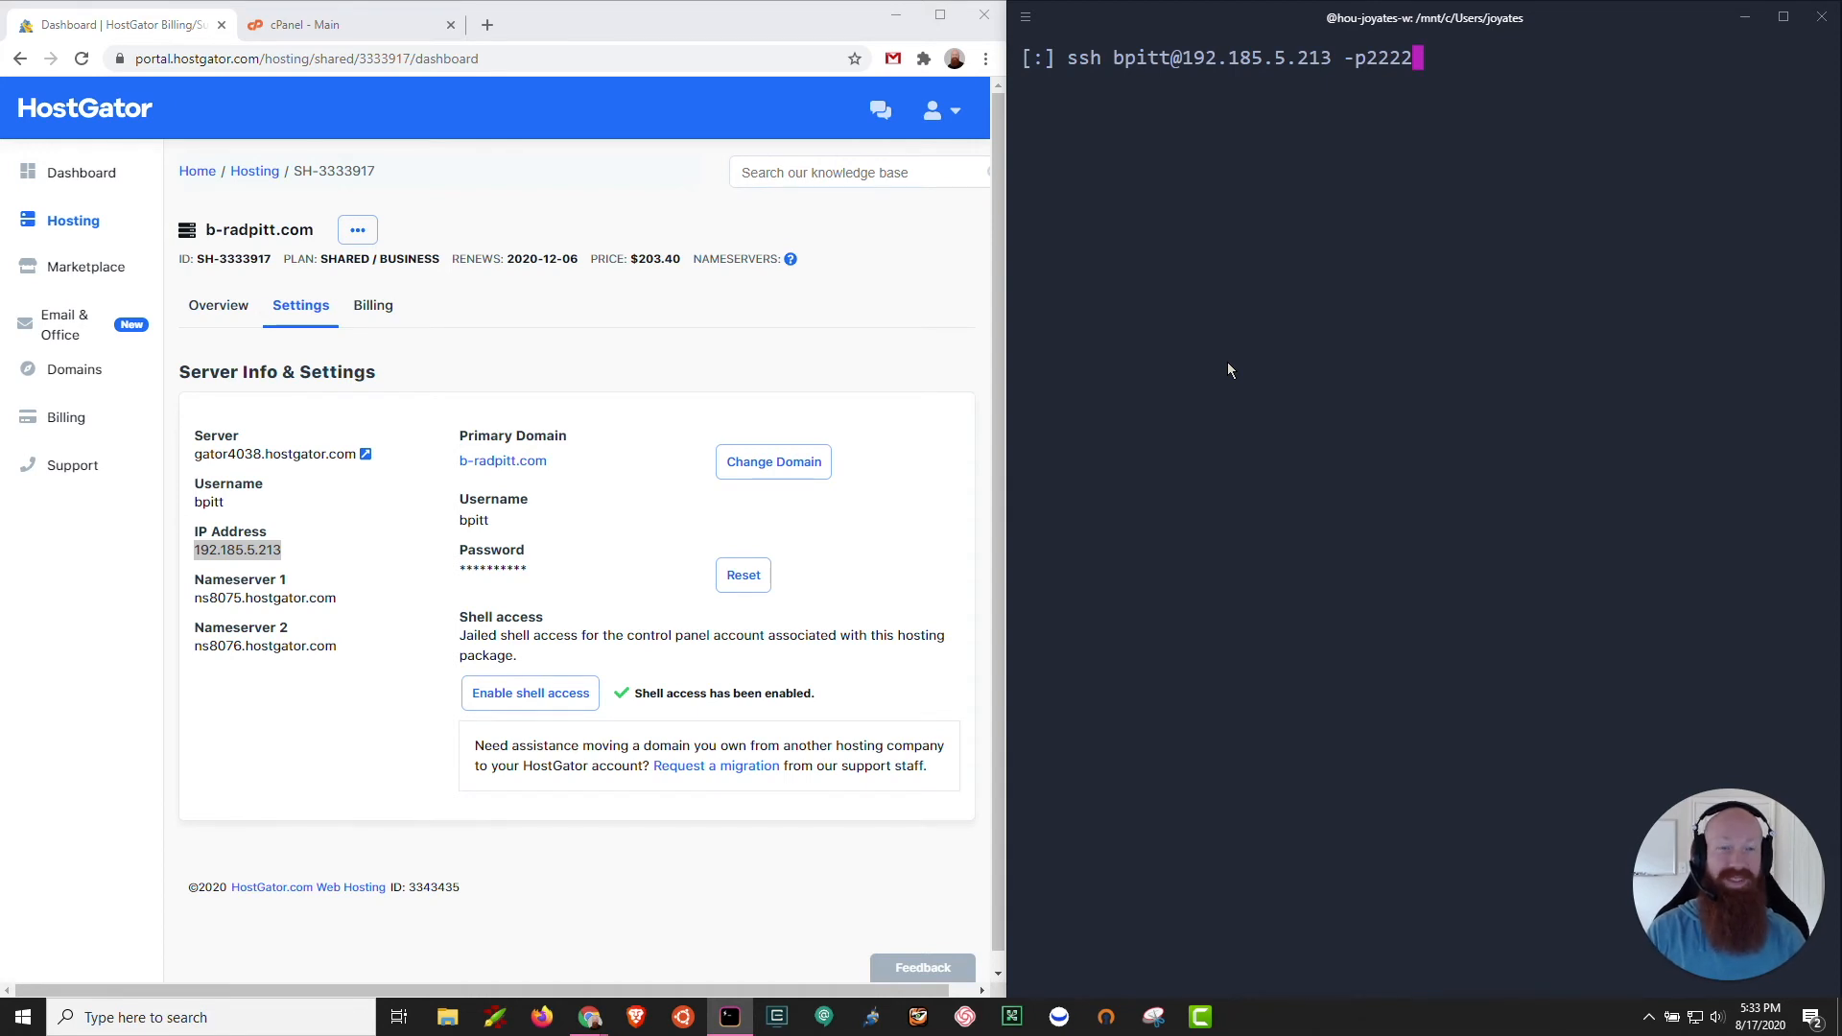
# Run the SSH command and answer yes to the host-key prompt, reaching the password prompt
pyautogui.press('Return')
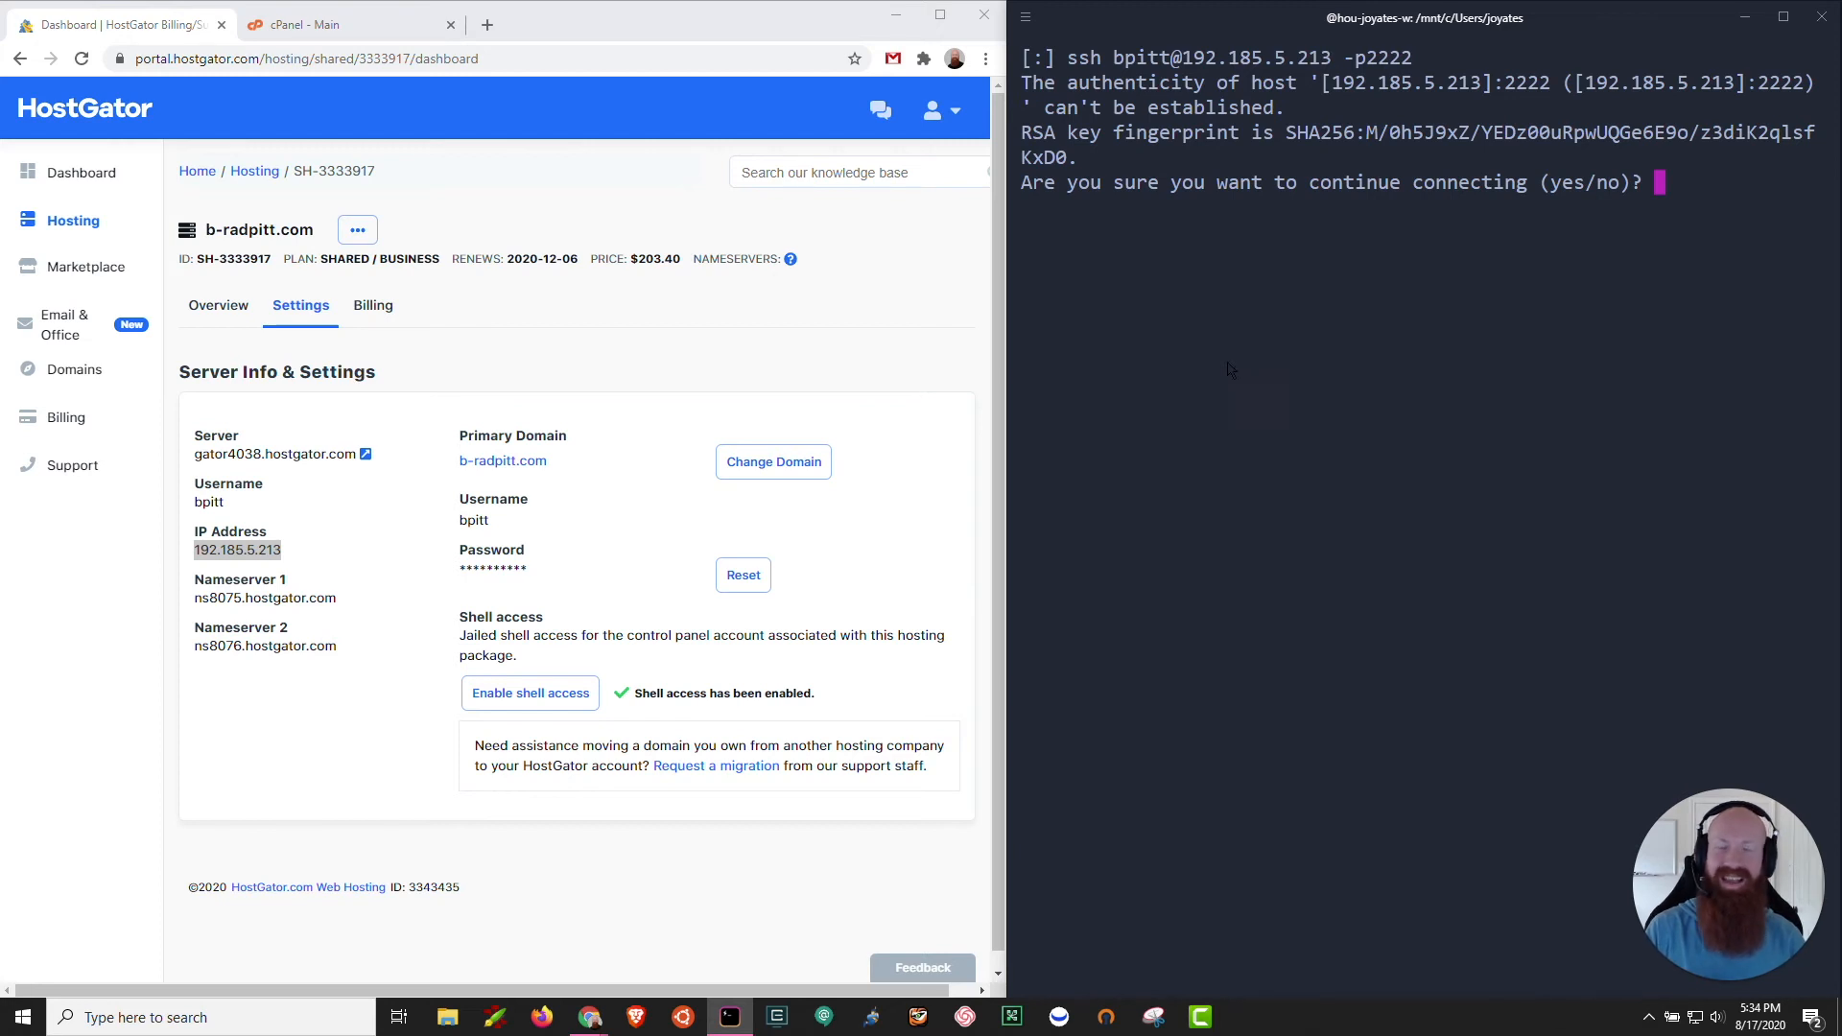
pyautogui.write('yes')
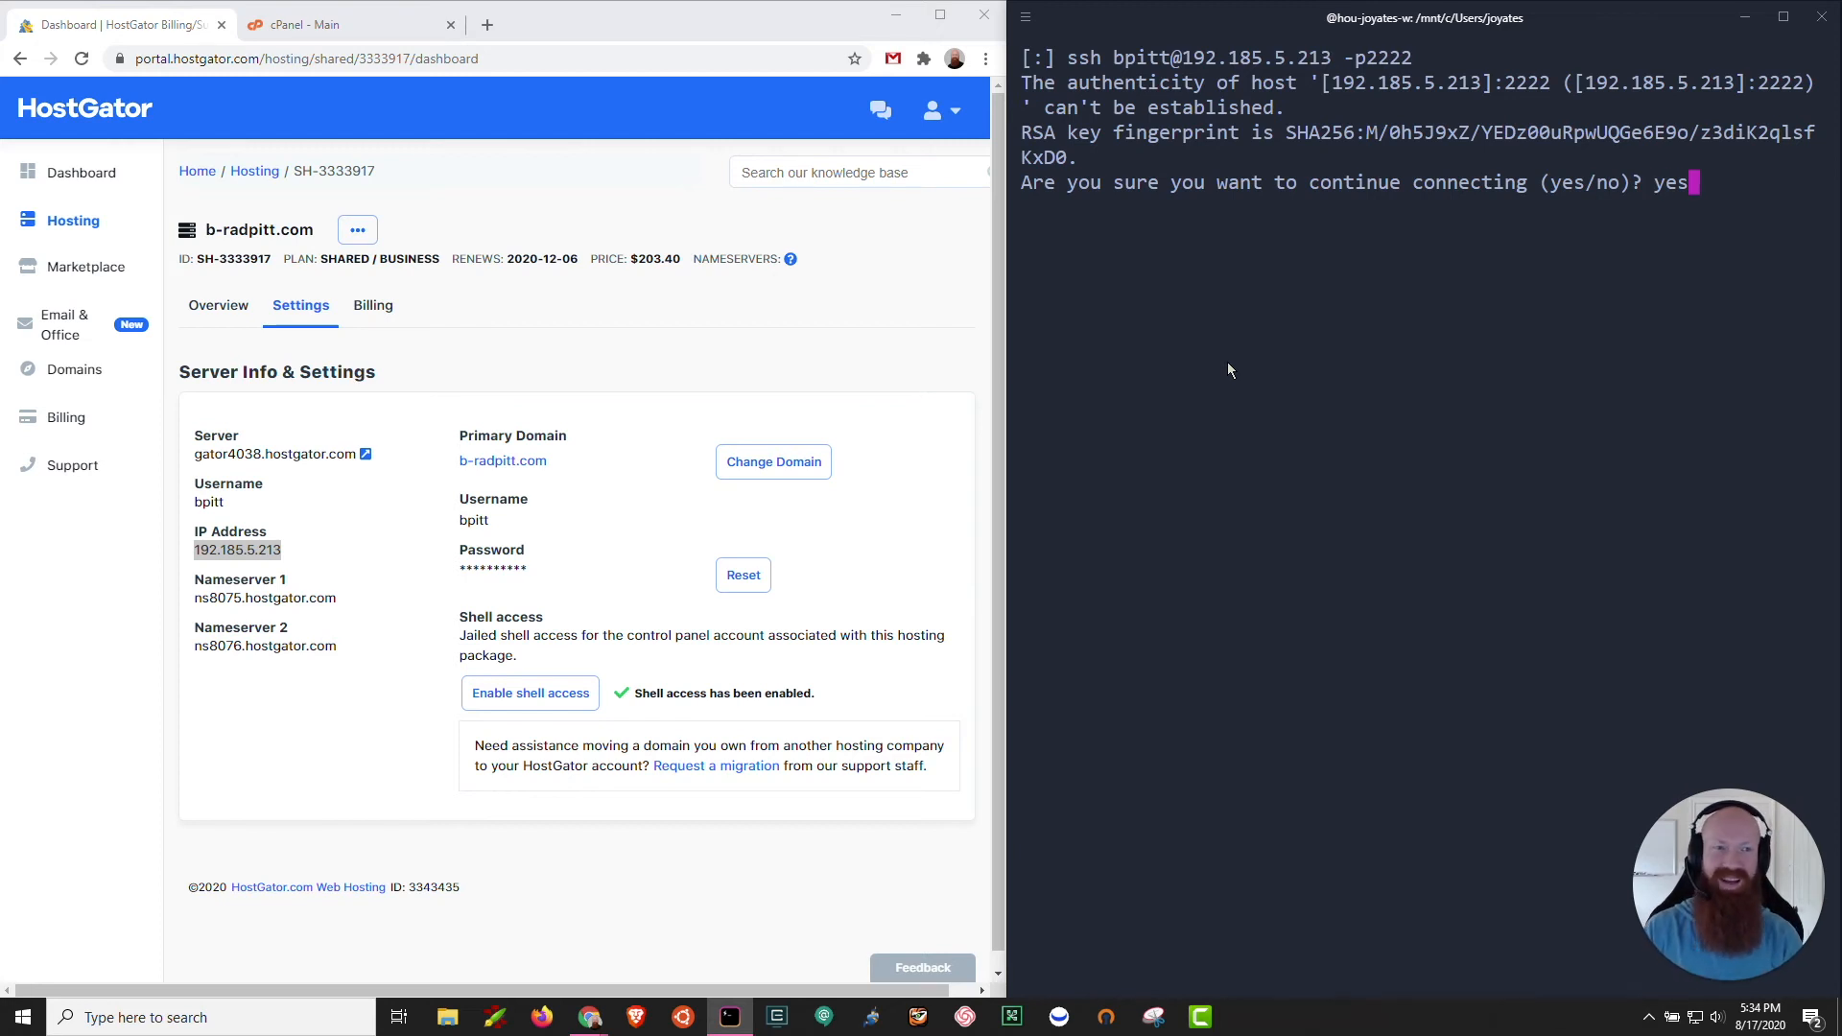
pyautogui.press('Return')
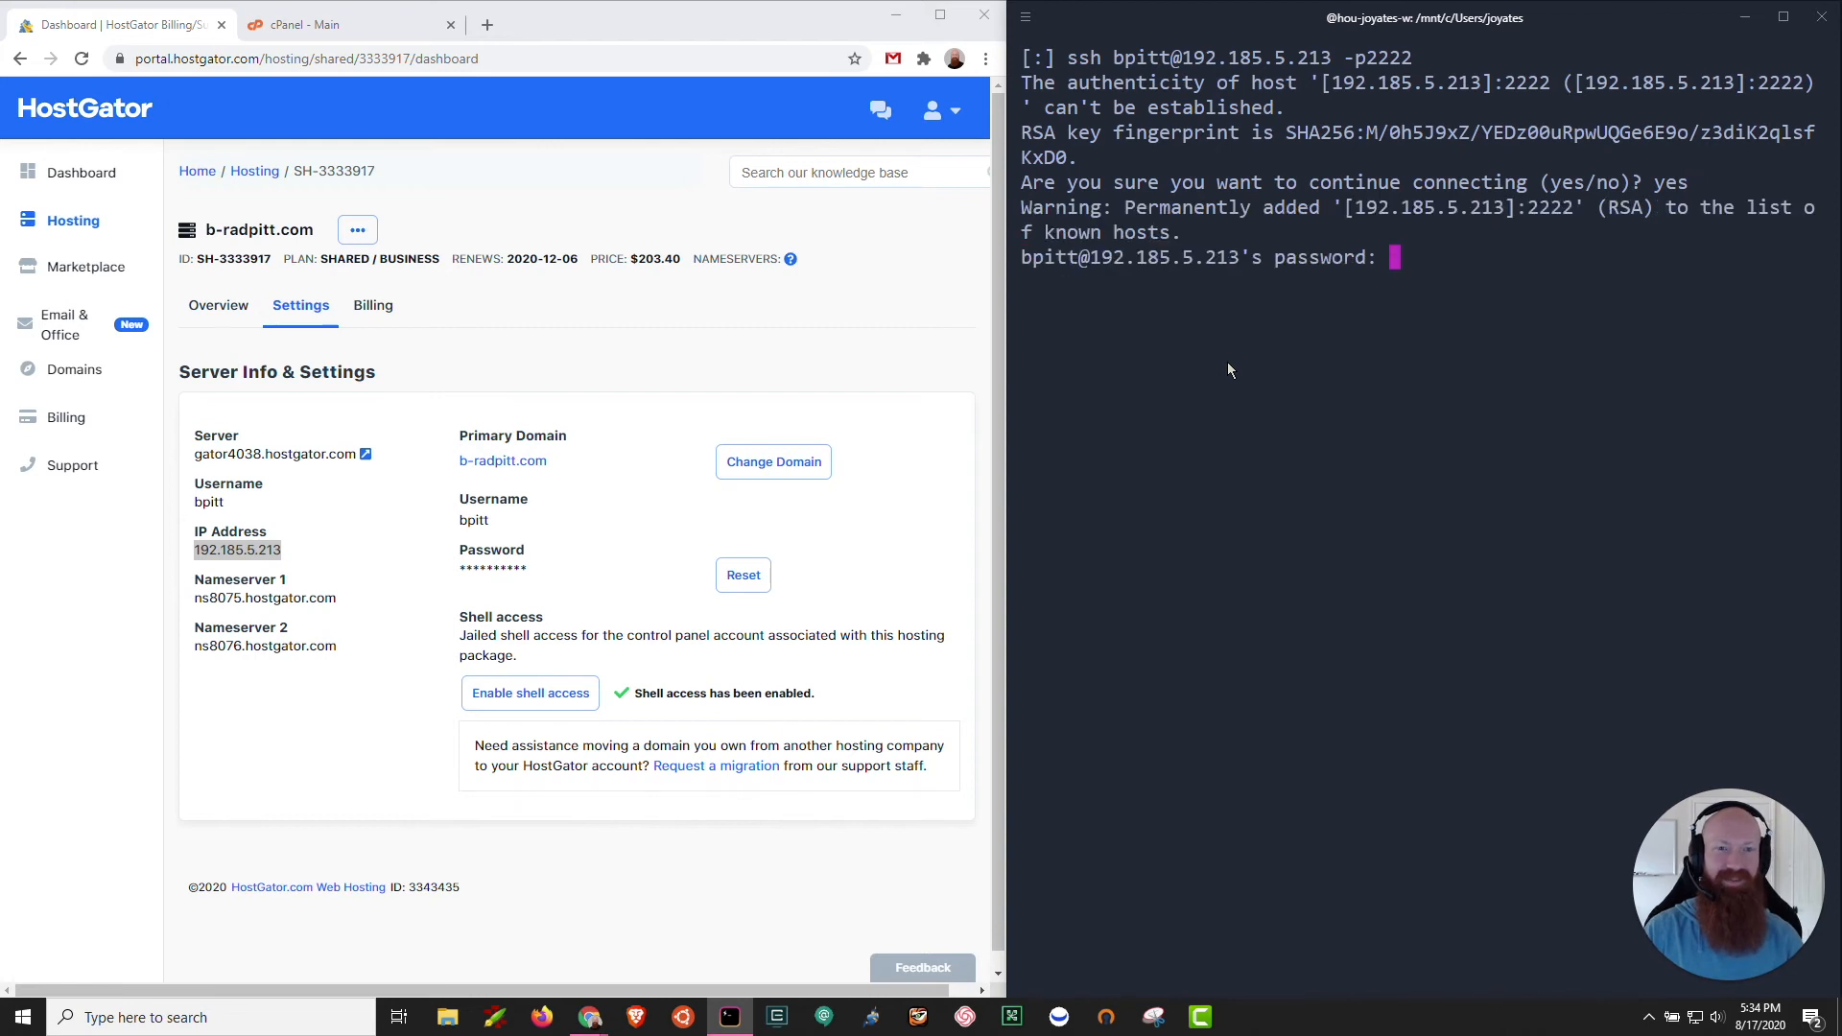